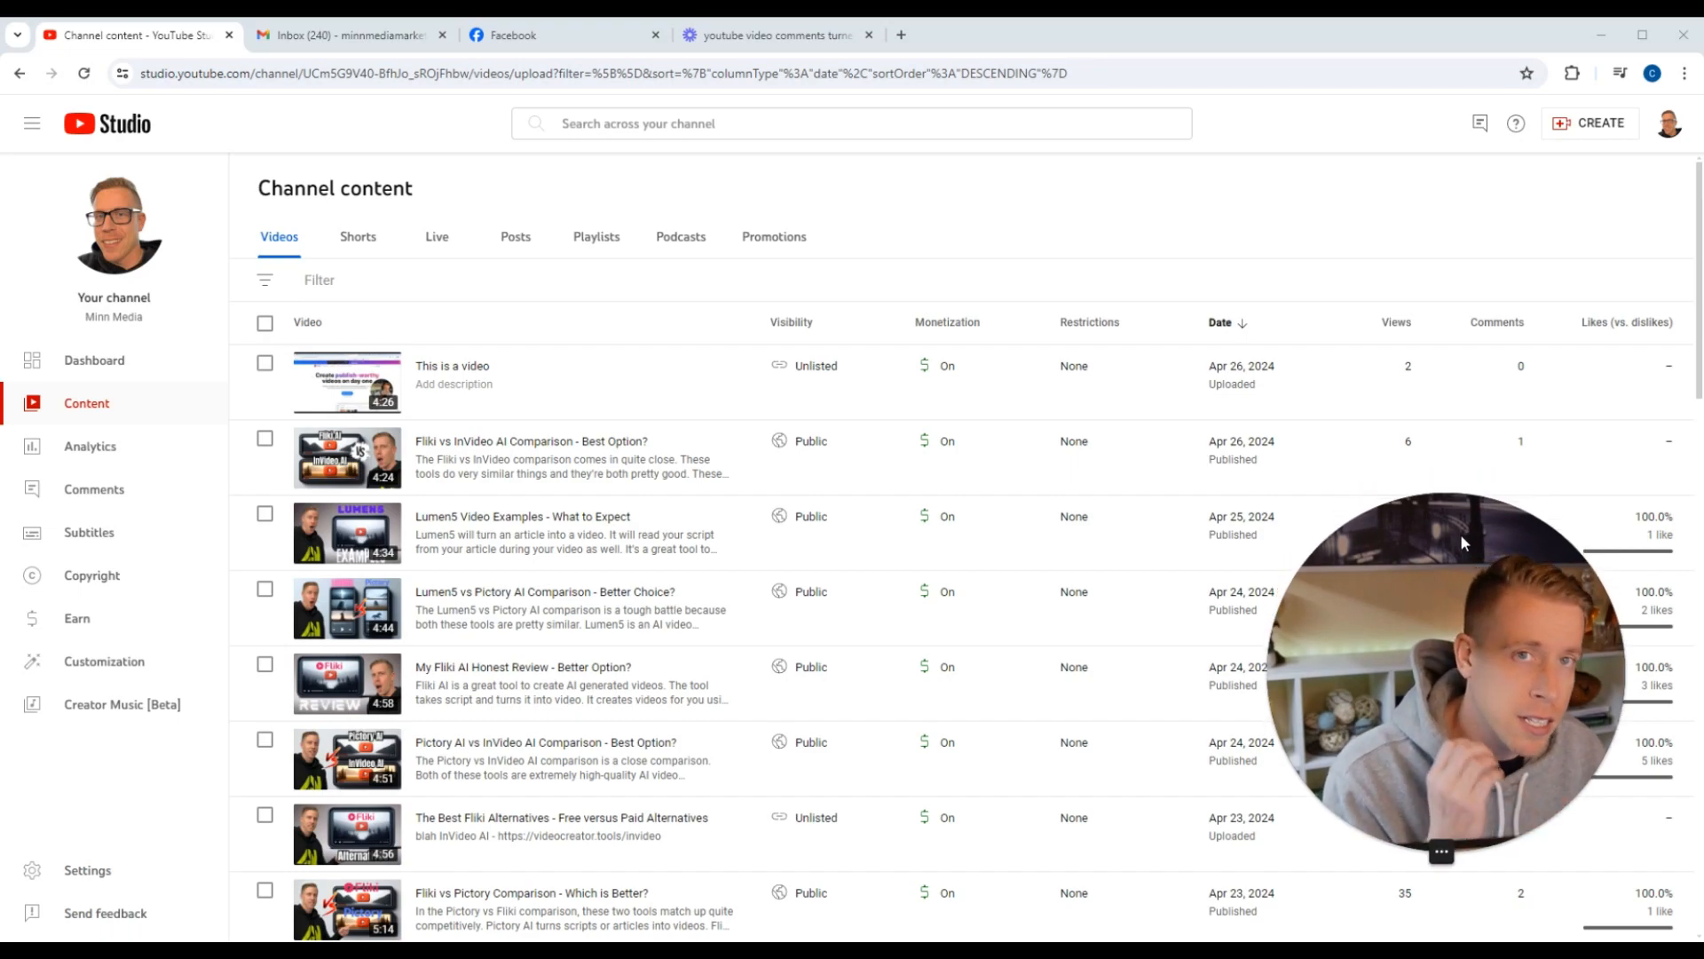
{"action": "mouse_move", "coordinate": [404, 130]}
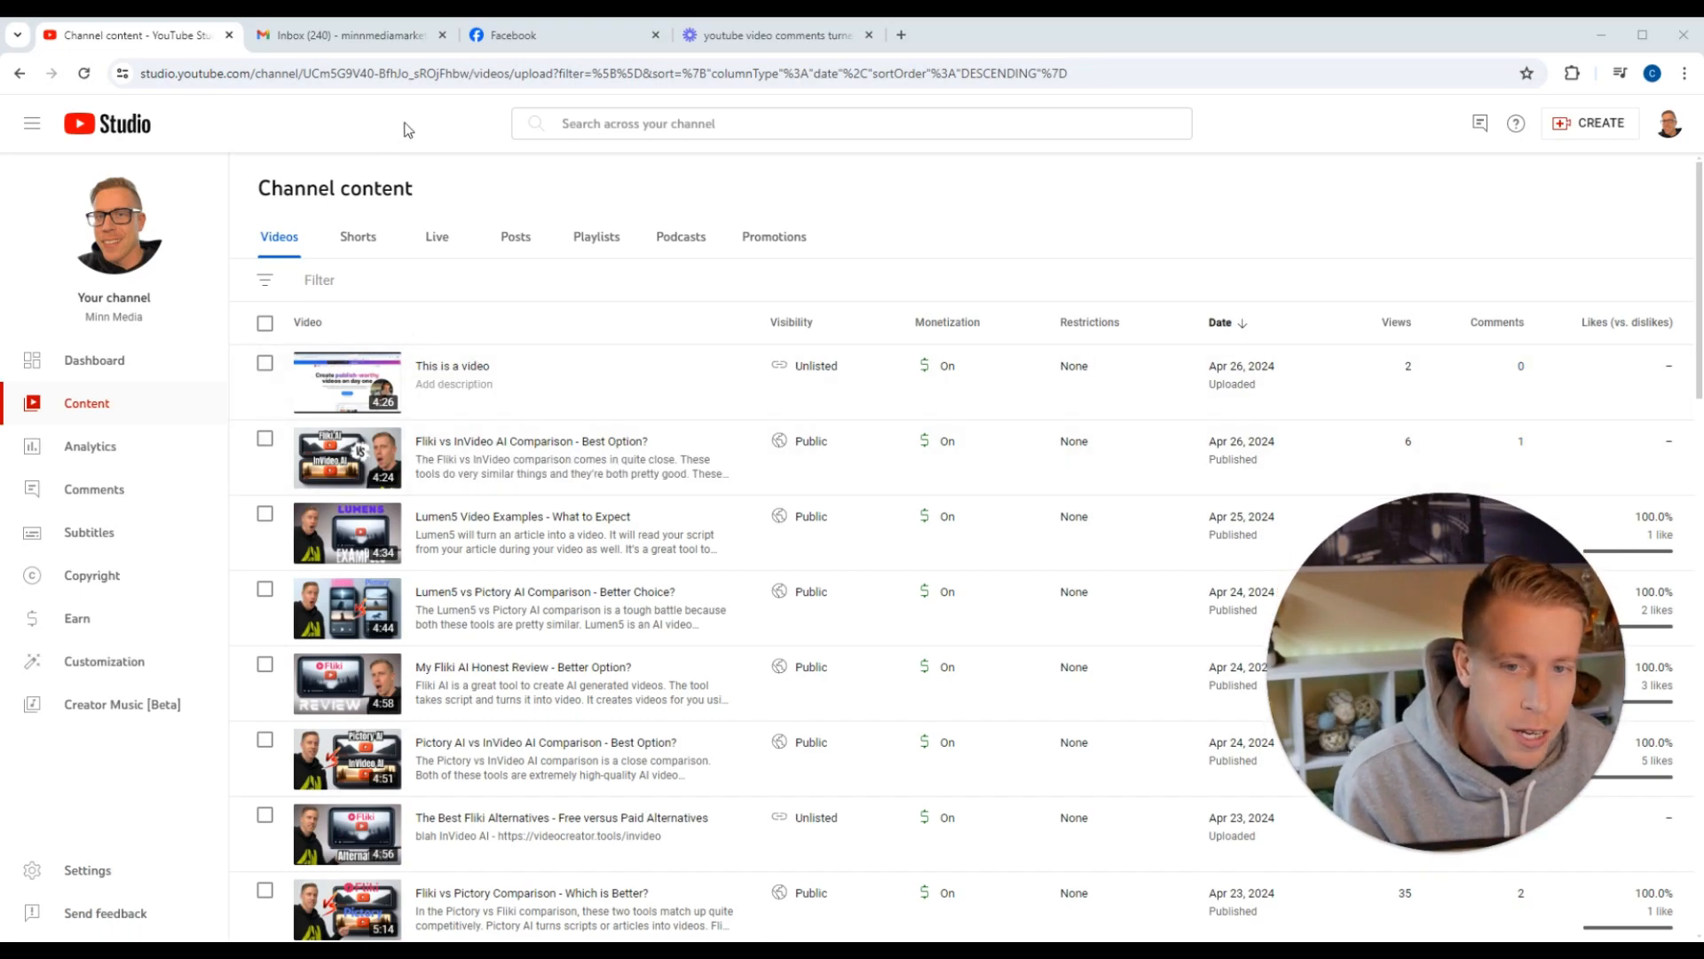
{"action": "mouse_move", "coordinate": [1673, 125]}
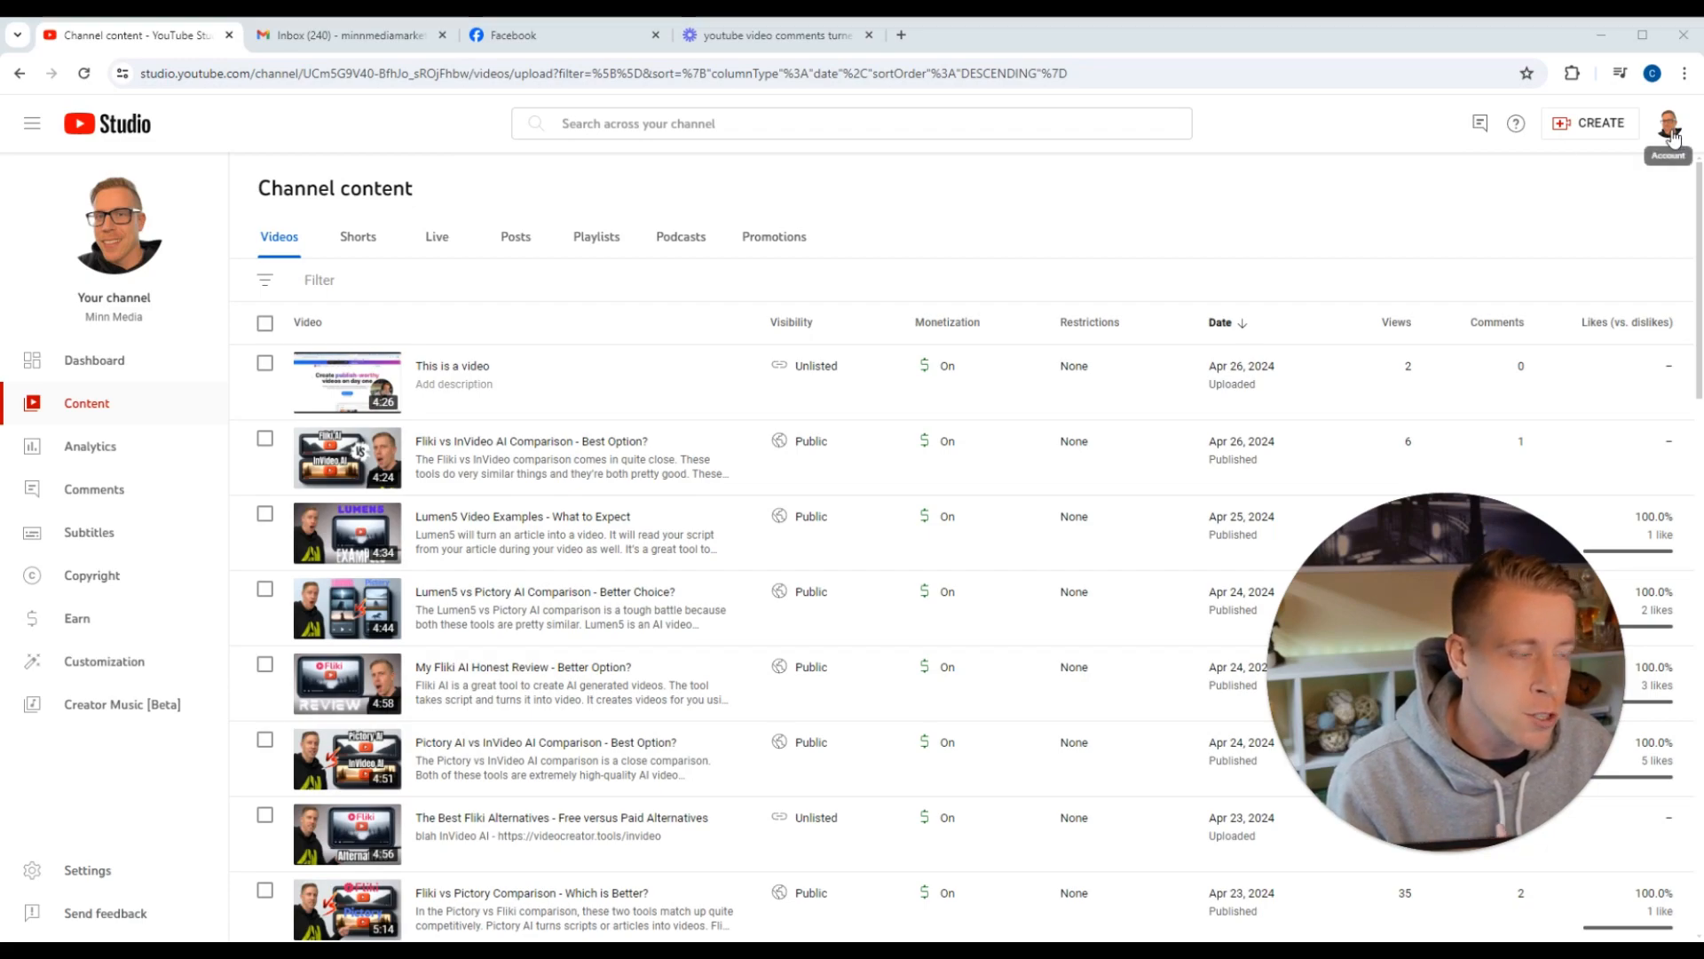
Glance at the account menu, then go to the details page for 'This is a video'
{"action": "left_click", "coordinate": [1673, 128]}
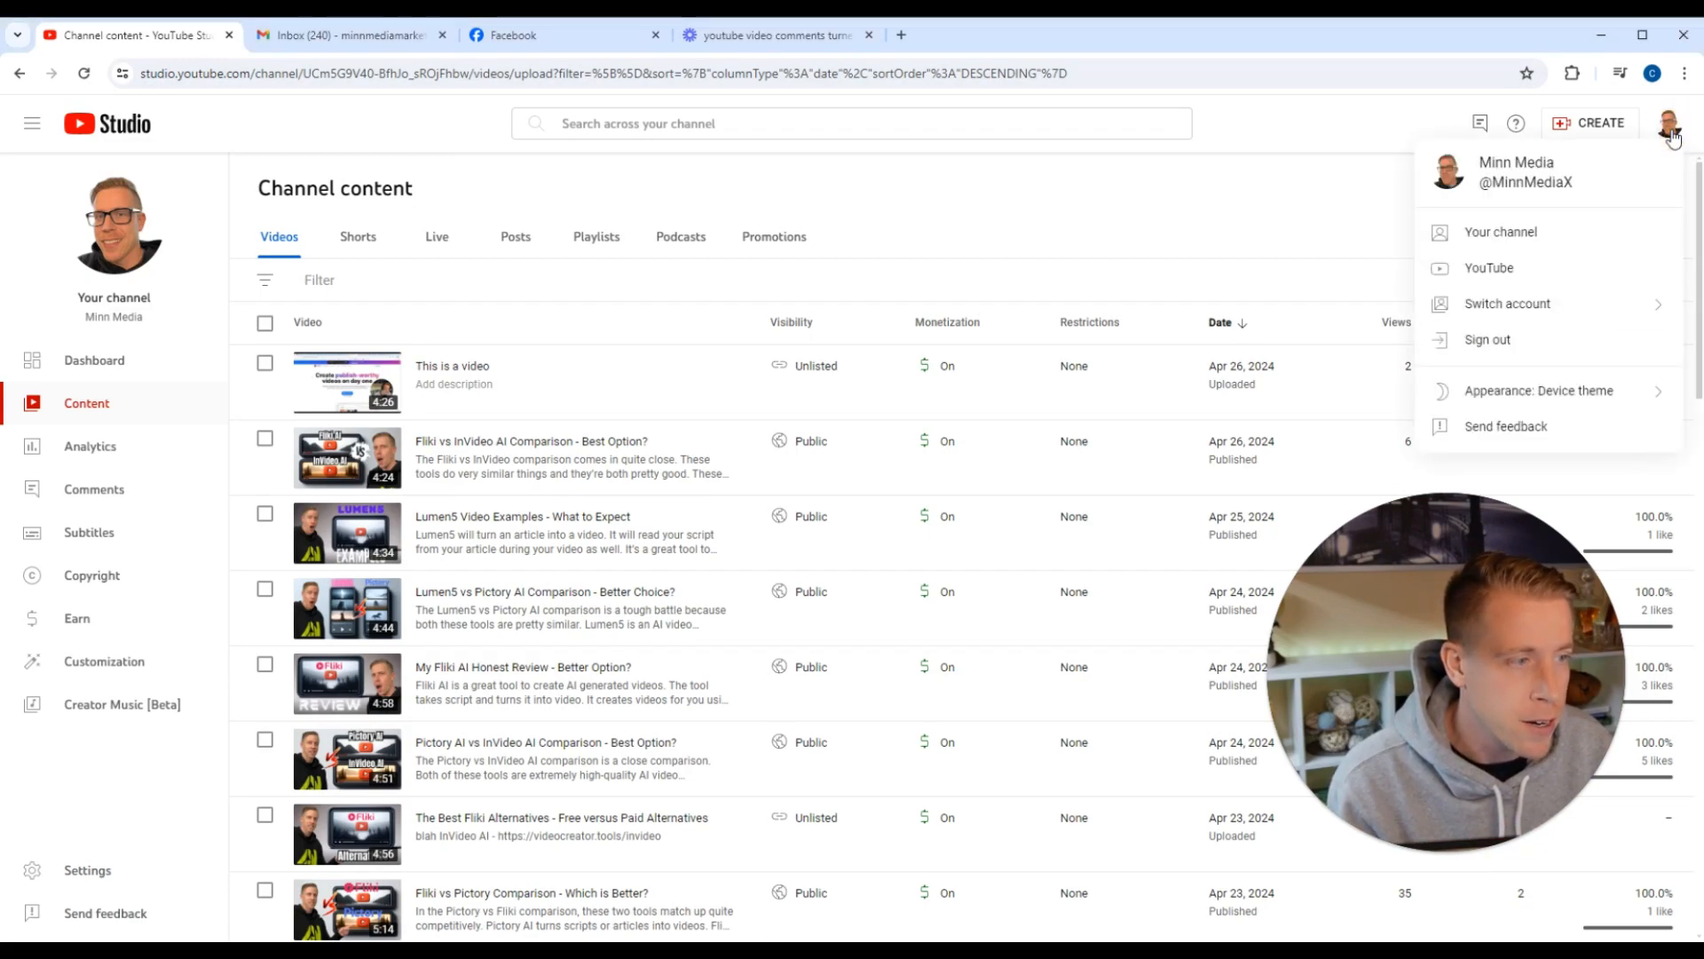
{"action": "mouse_move", "coordinate": [1534, 243]}
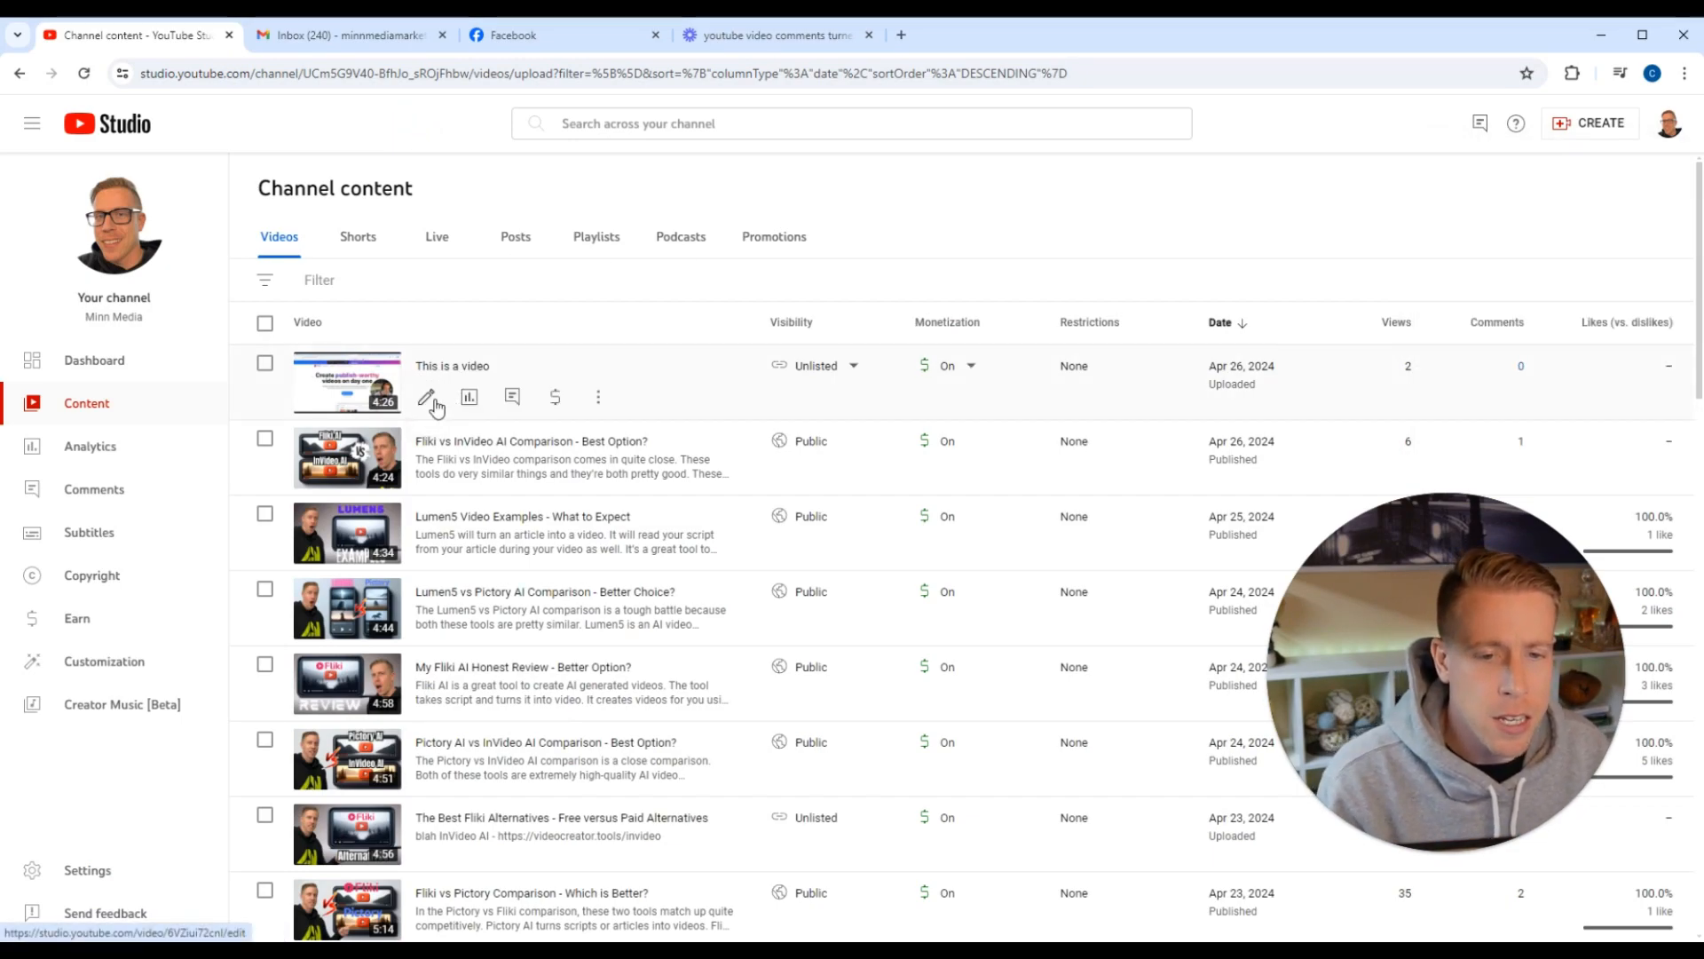
{"action": "left_click", "coordinate": [426, 398]}
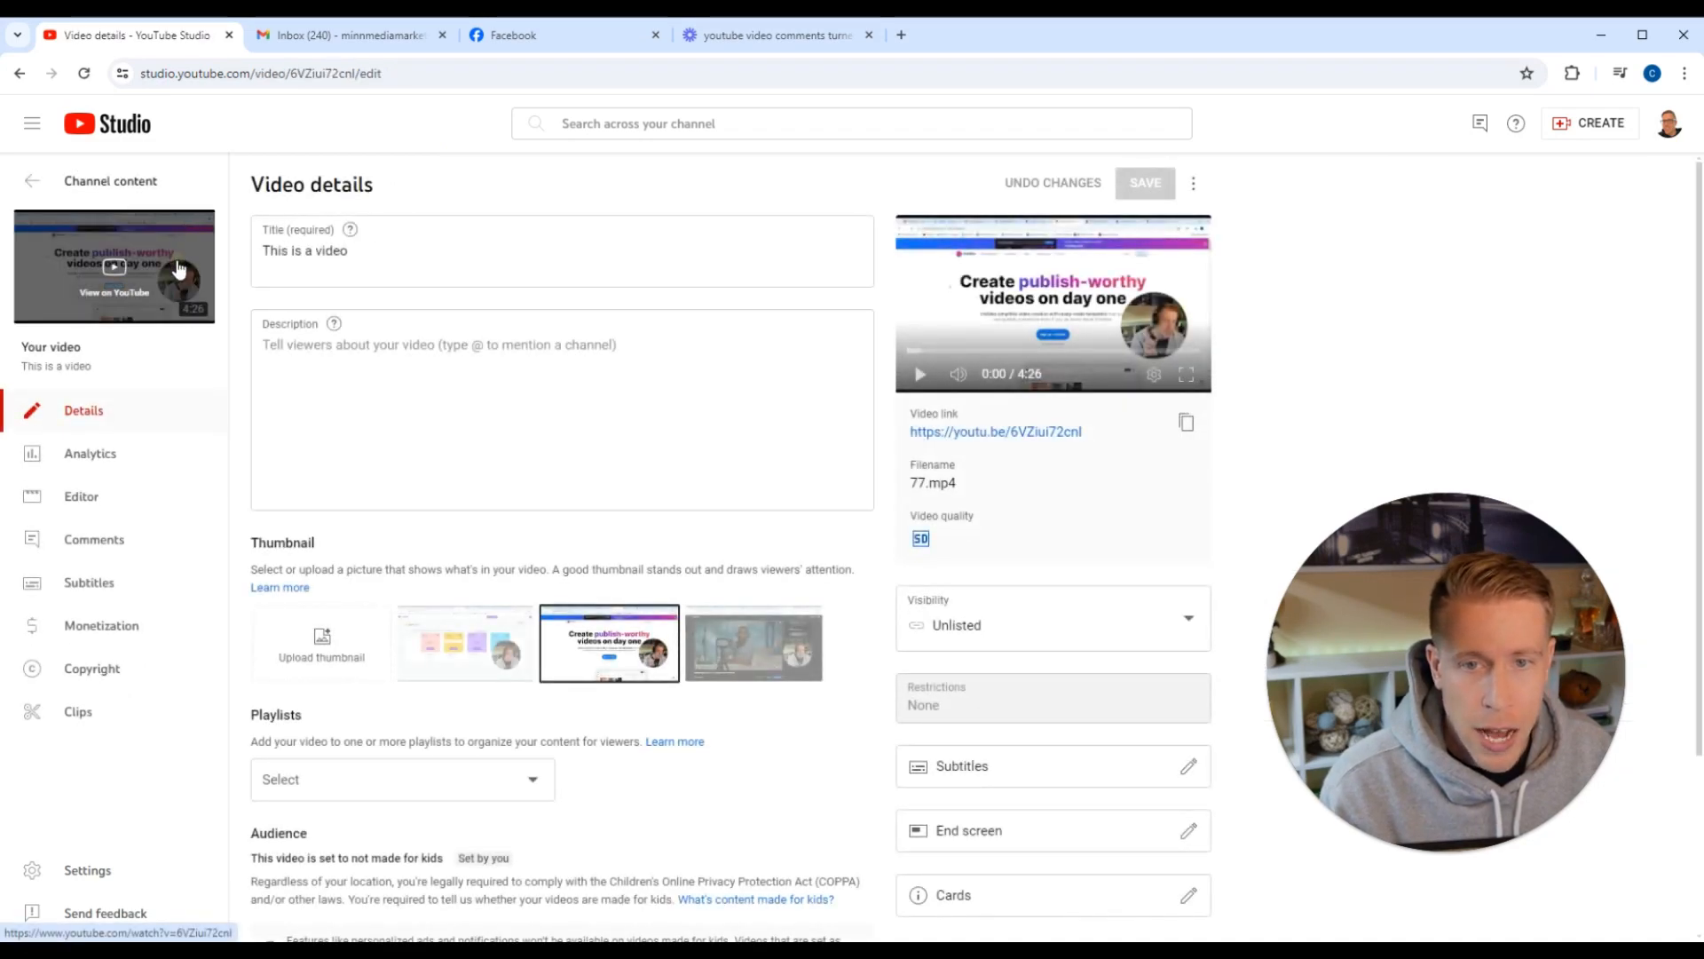
View the unlisted video on its YouTube watch page from the thumbnail
{"action": "left_click", "coordinate": [178, 266]}
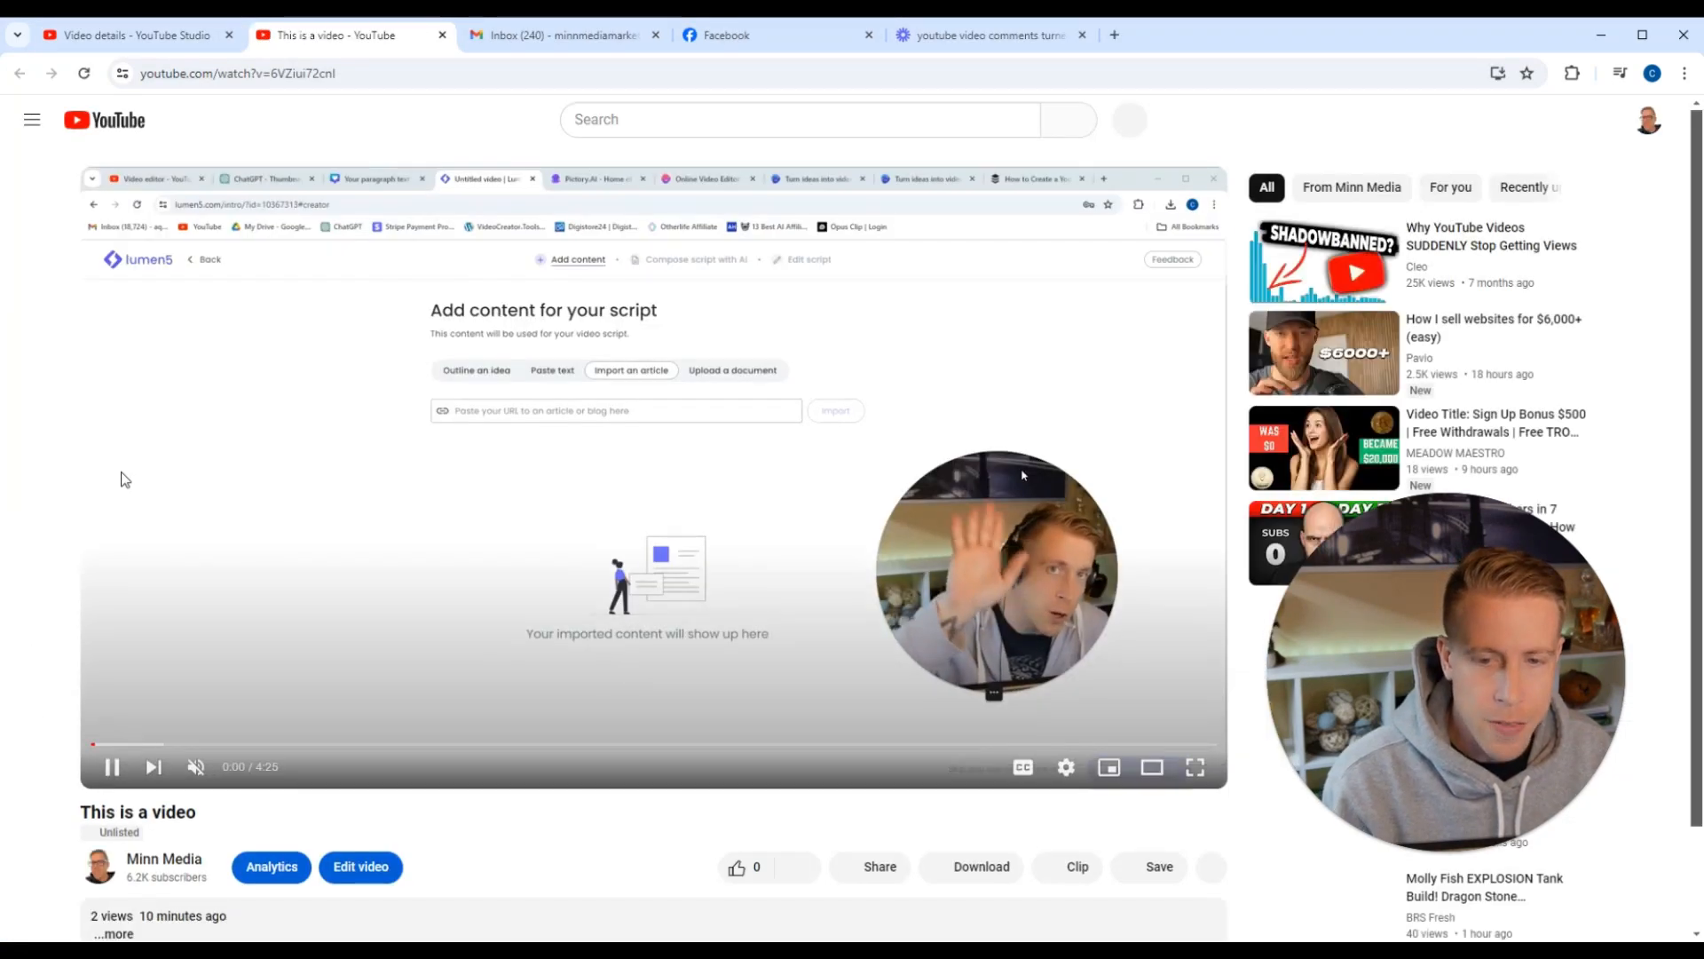
{"action": "scroll", "scroll_direction": "down", "scroll_amount": 3}
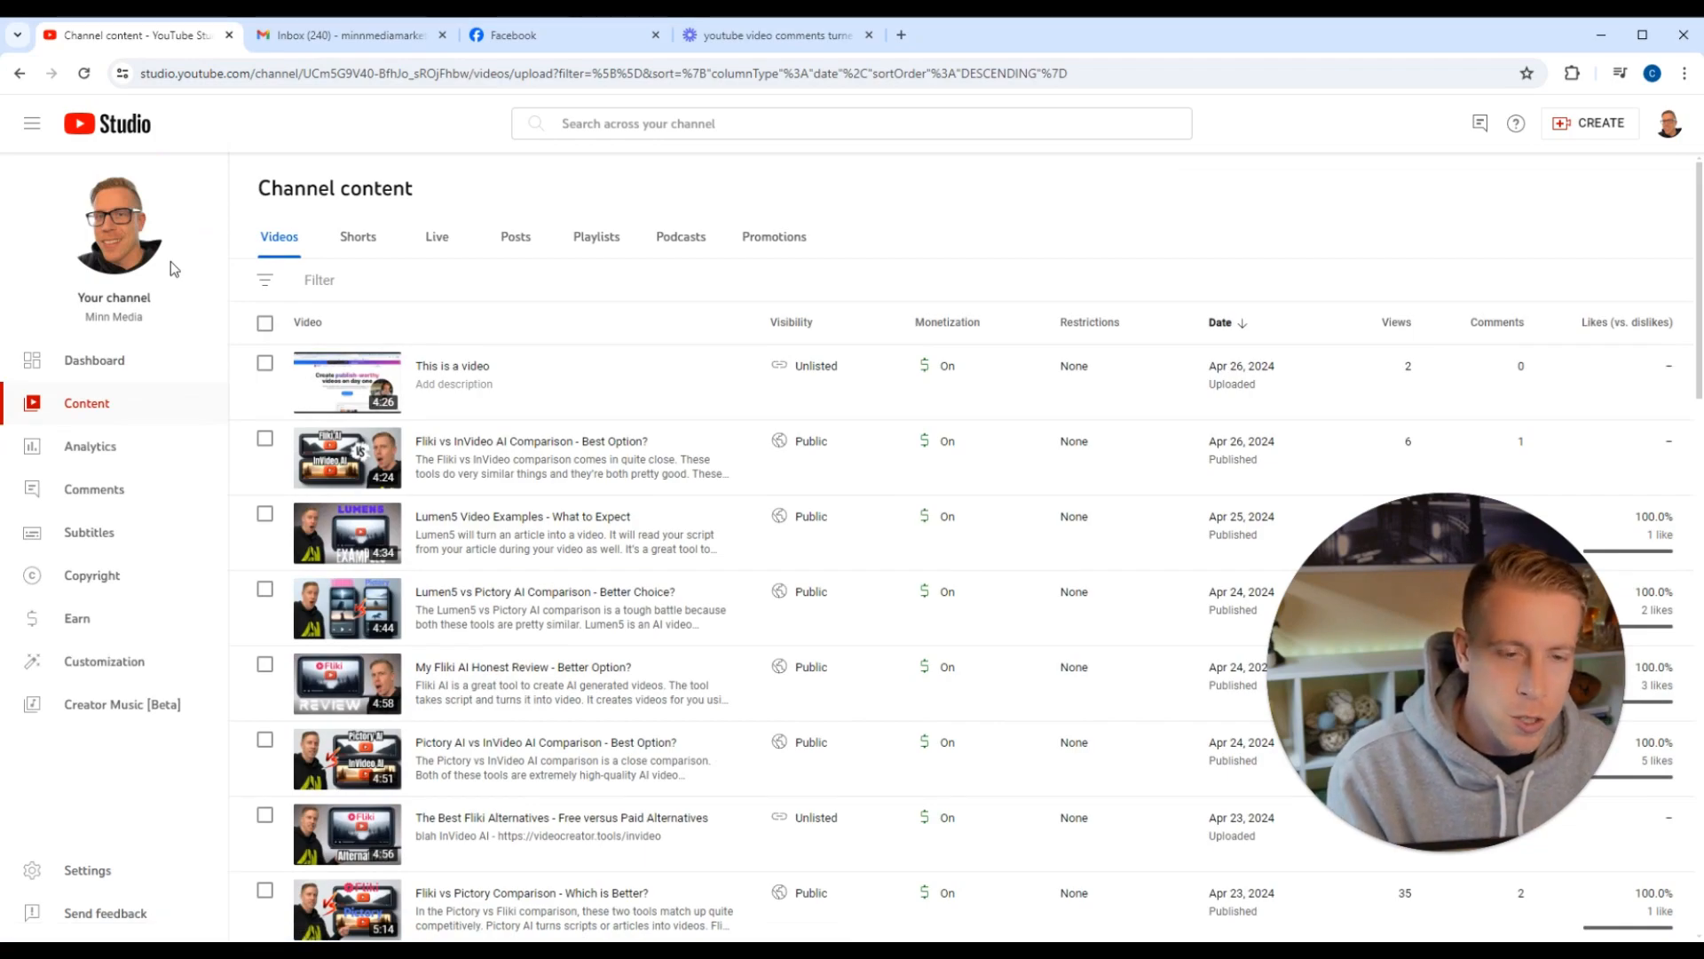
{"action": "mouse_move", "coordinate": [98, 854]}
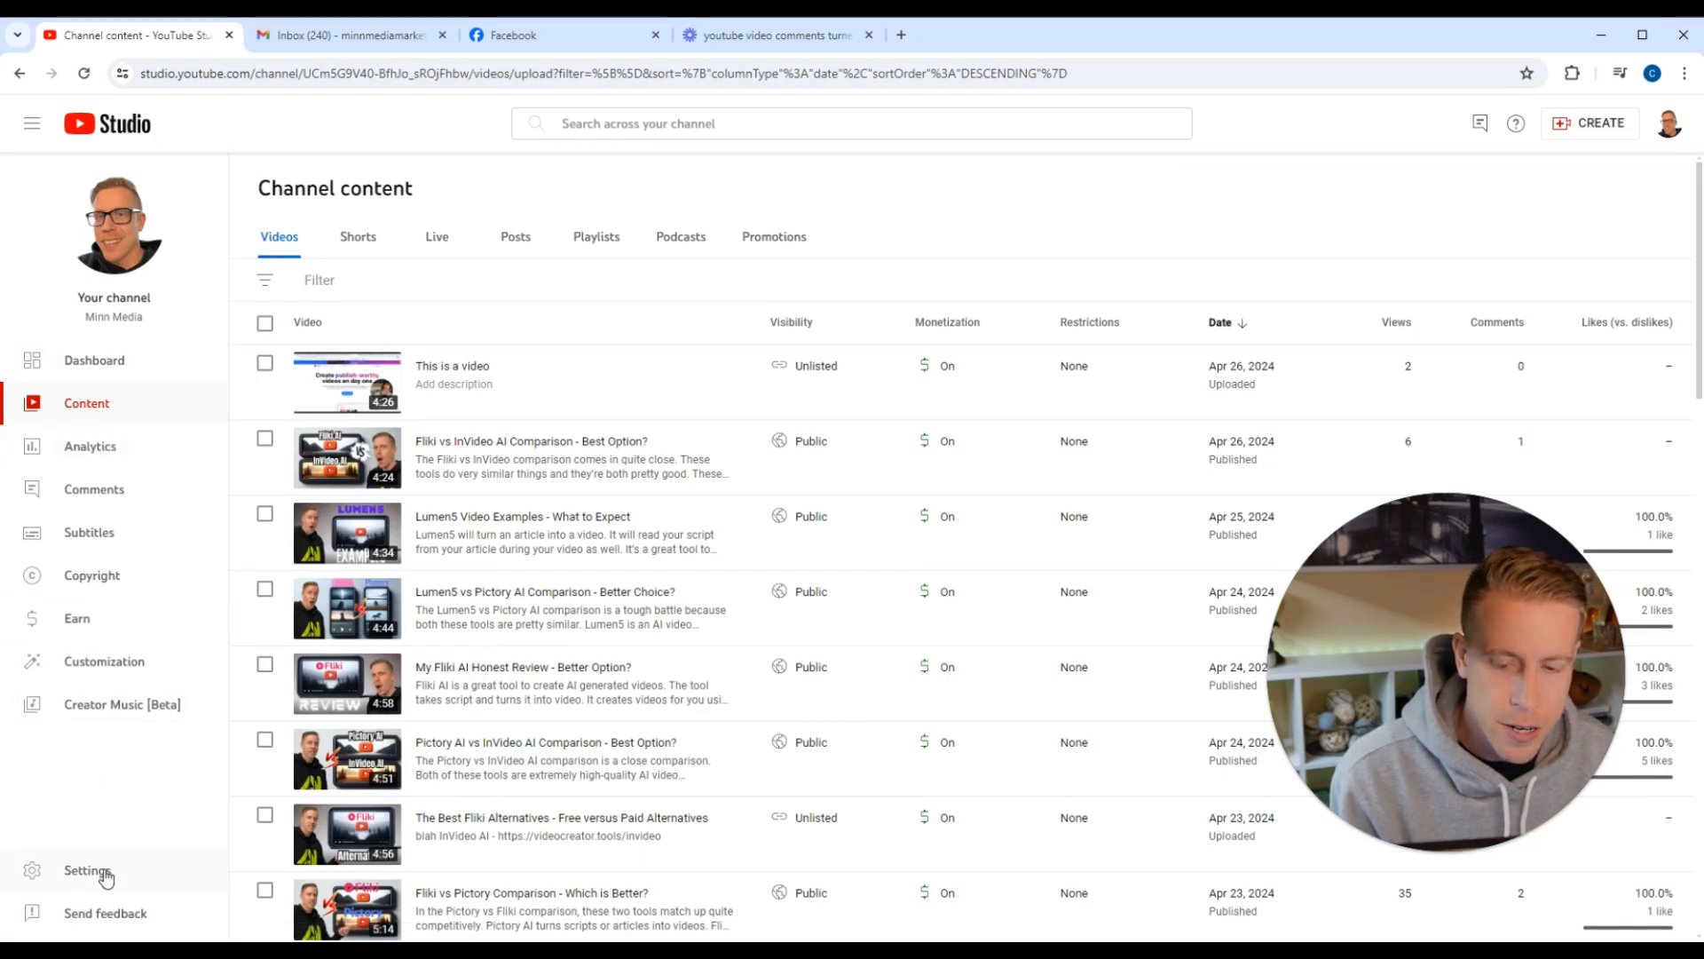
Check the upload defaults' Advanced settings, where Comments is set to On for new uploads
{"action": "left_click", "coordinate": [81, 870]}
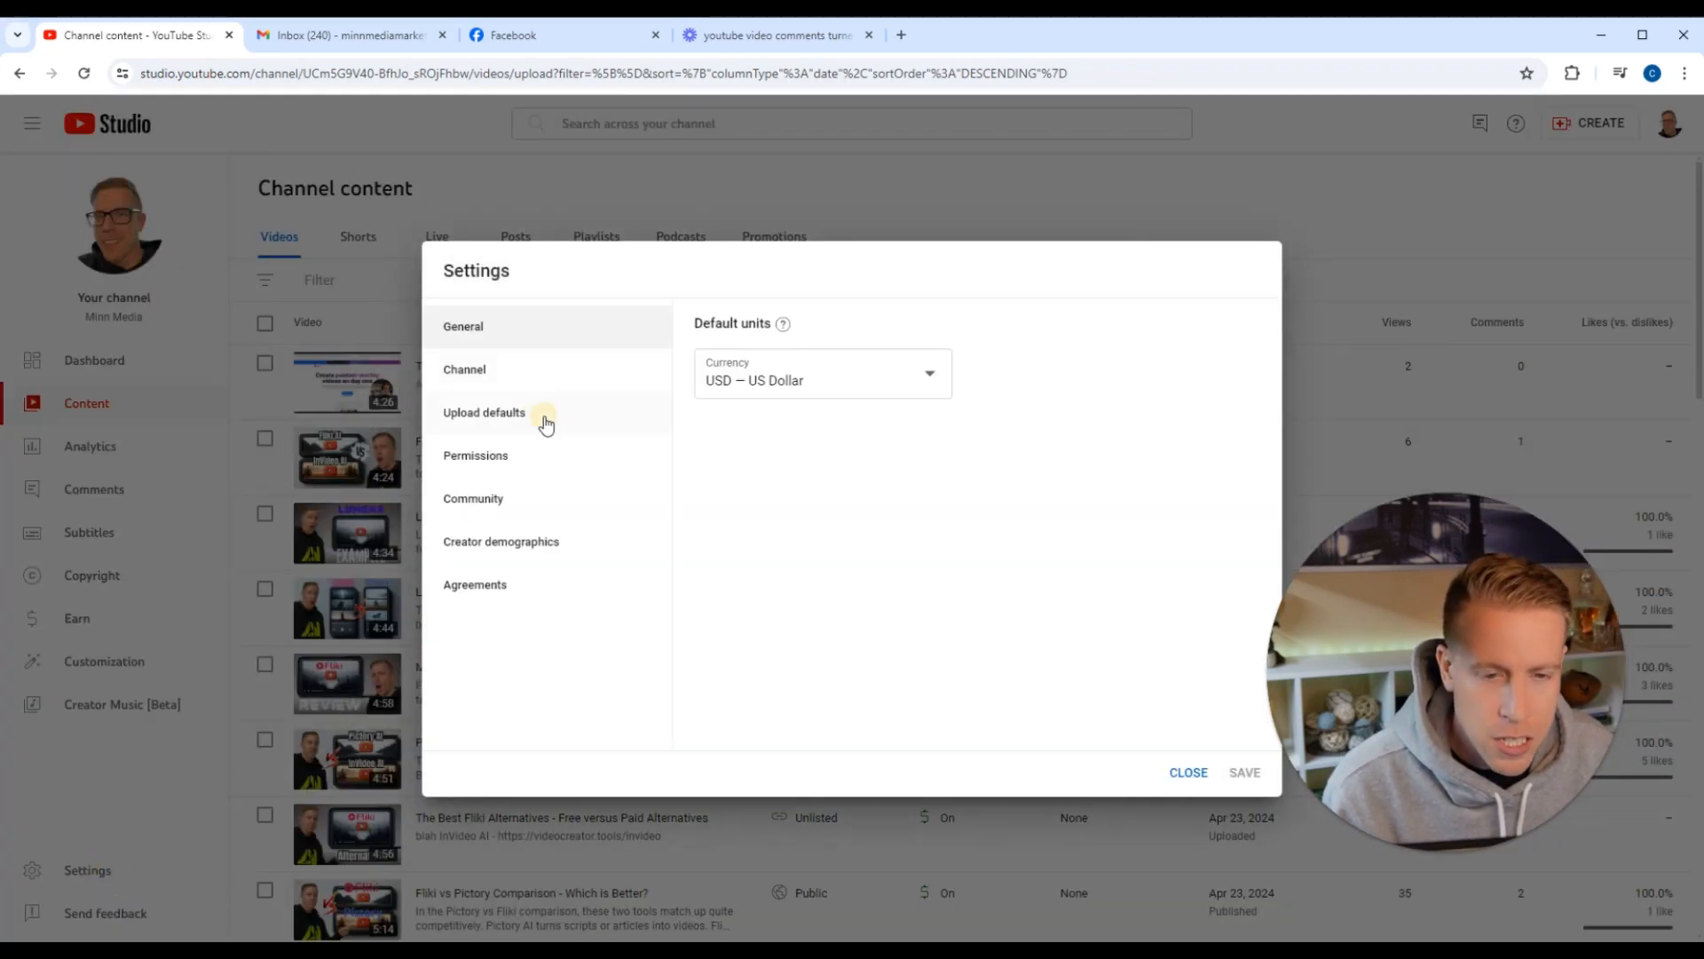
{"action": "left_click", "coordinate": [483, 412]}
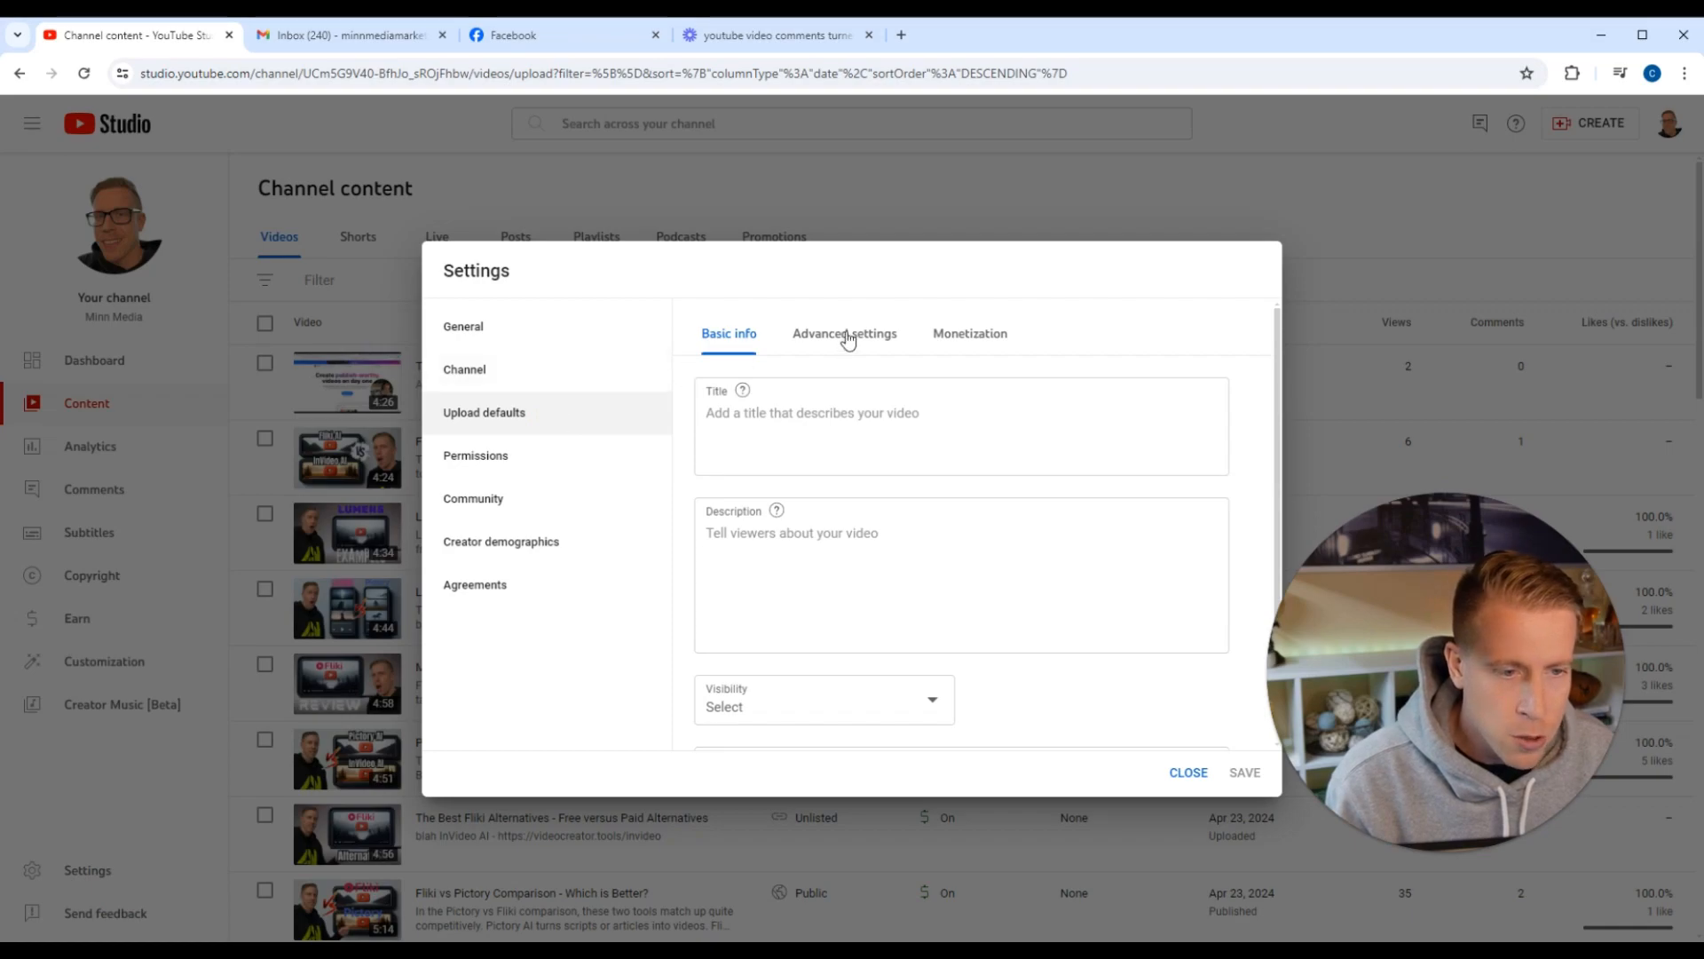
{"action": "left_click", "coordinate": [845, 334]}
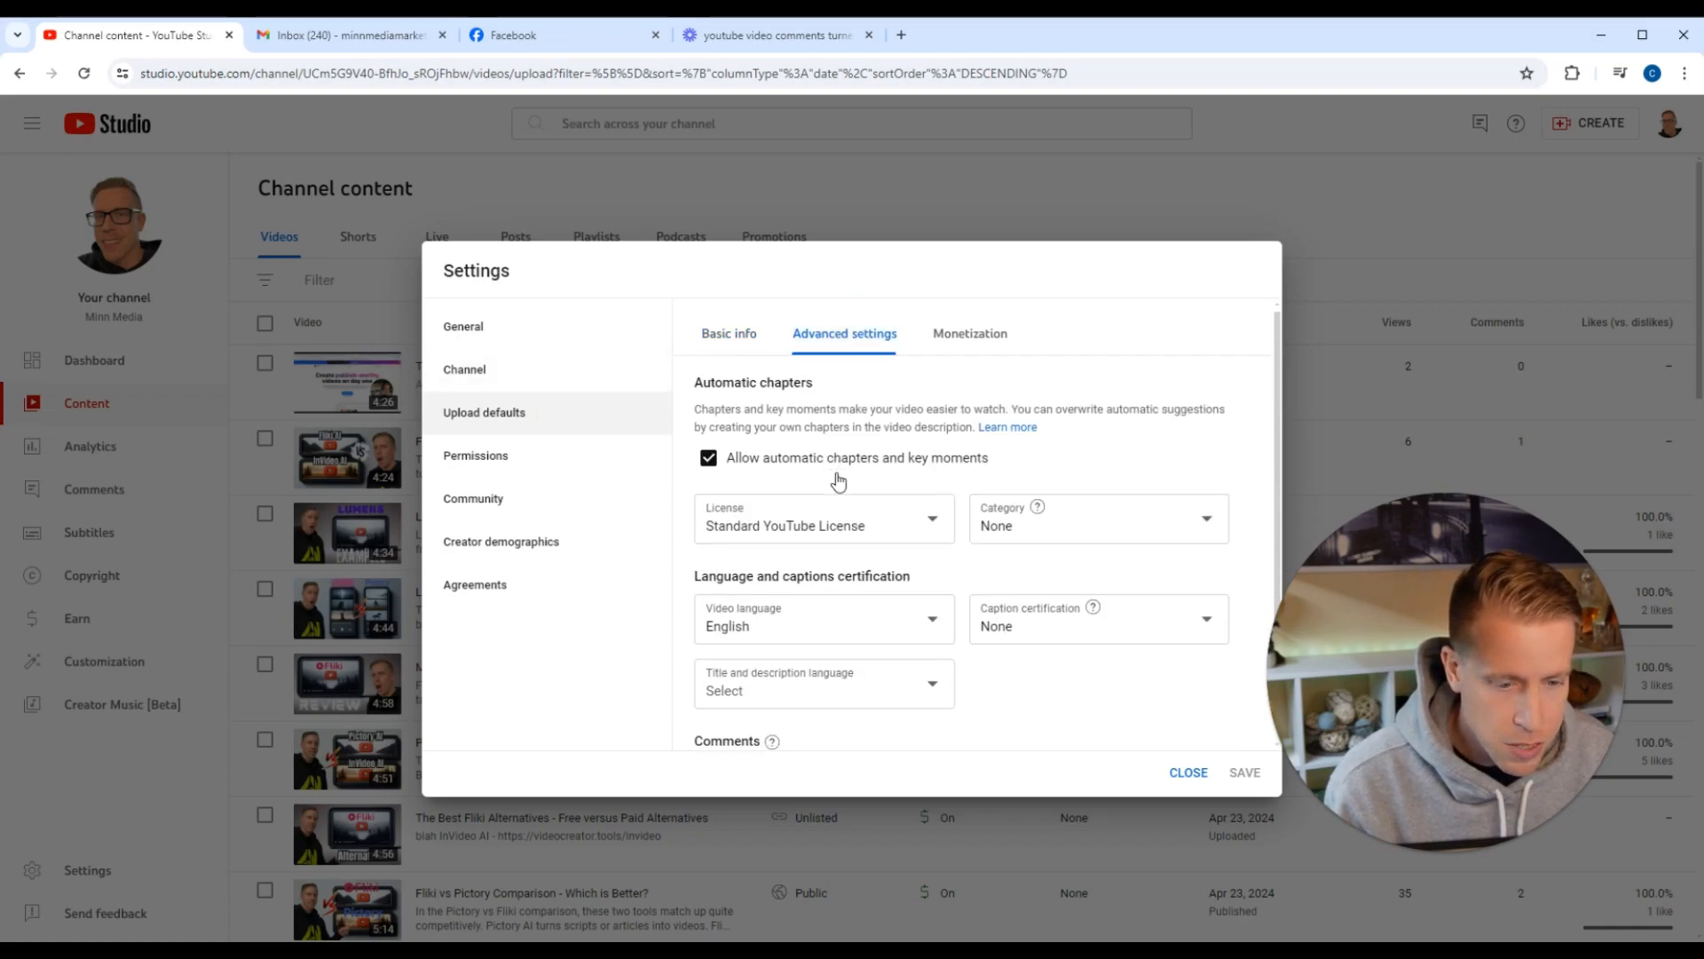
{"action": "scroll", "scroll_direction": "down", "scroll_amount": 3}
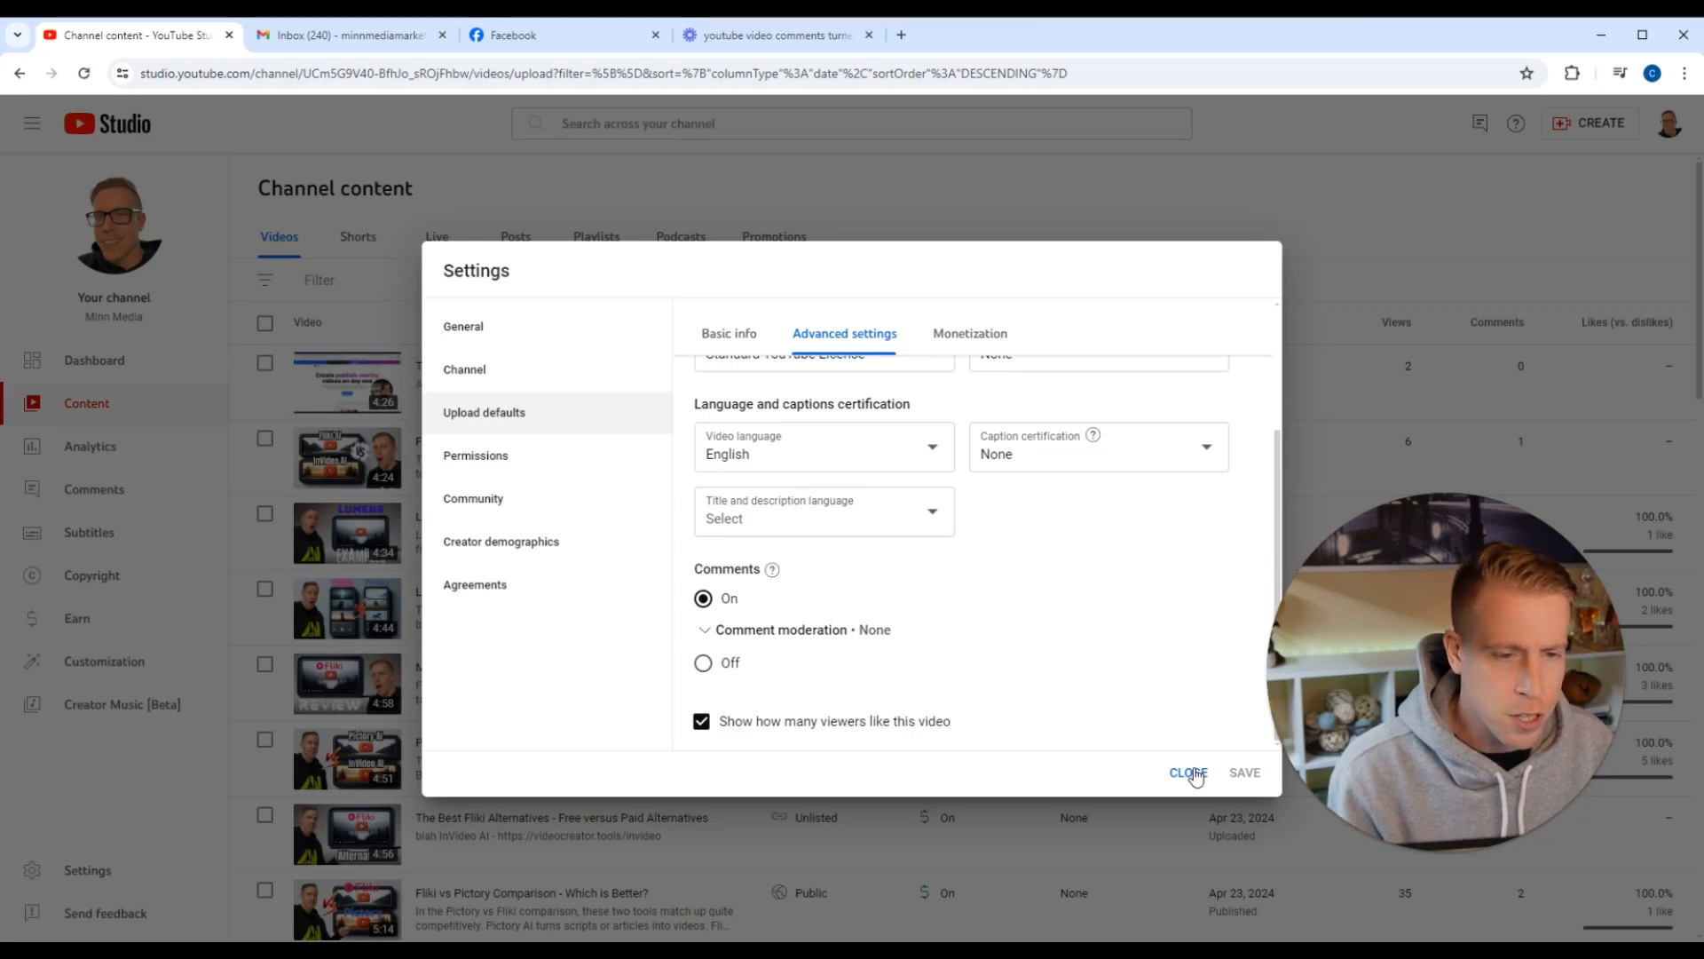
Close the Settings dialog without changes, returning to the channel content list
{"action": "left_click", "coordinate": [1185, 773]}
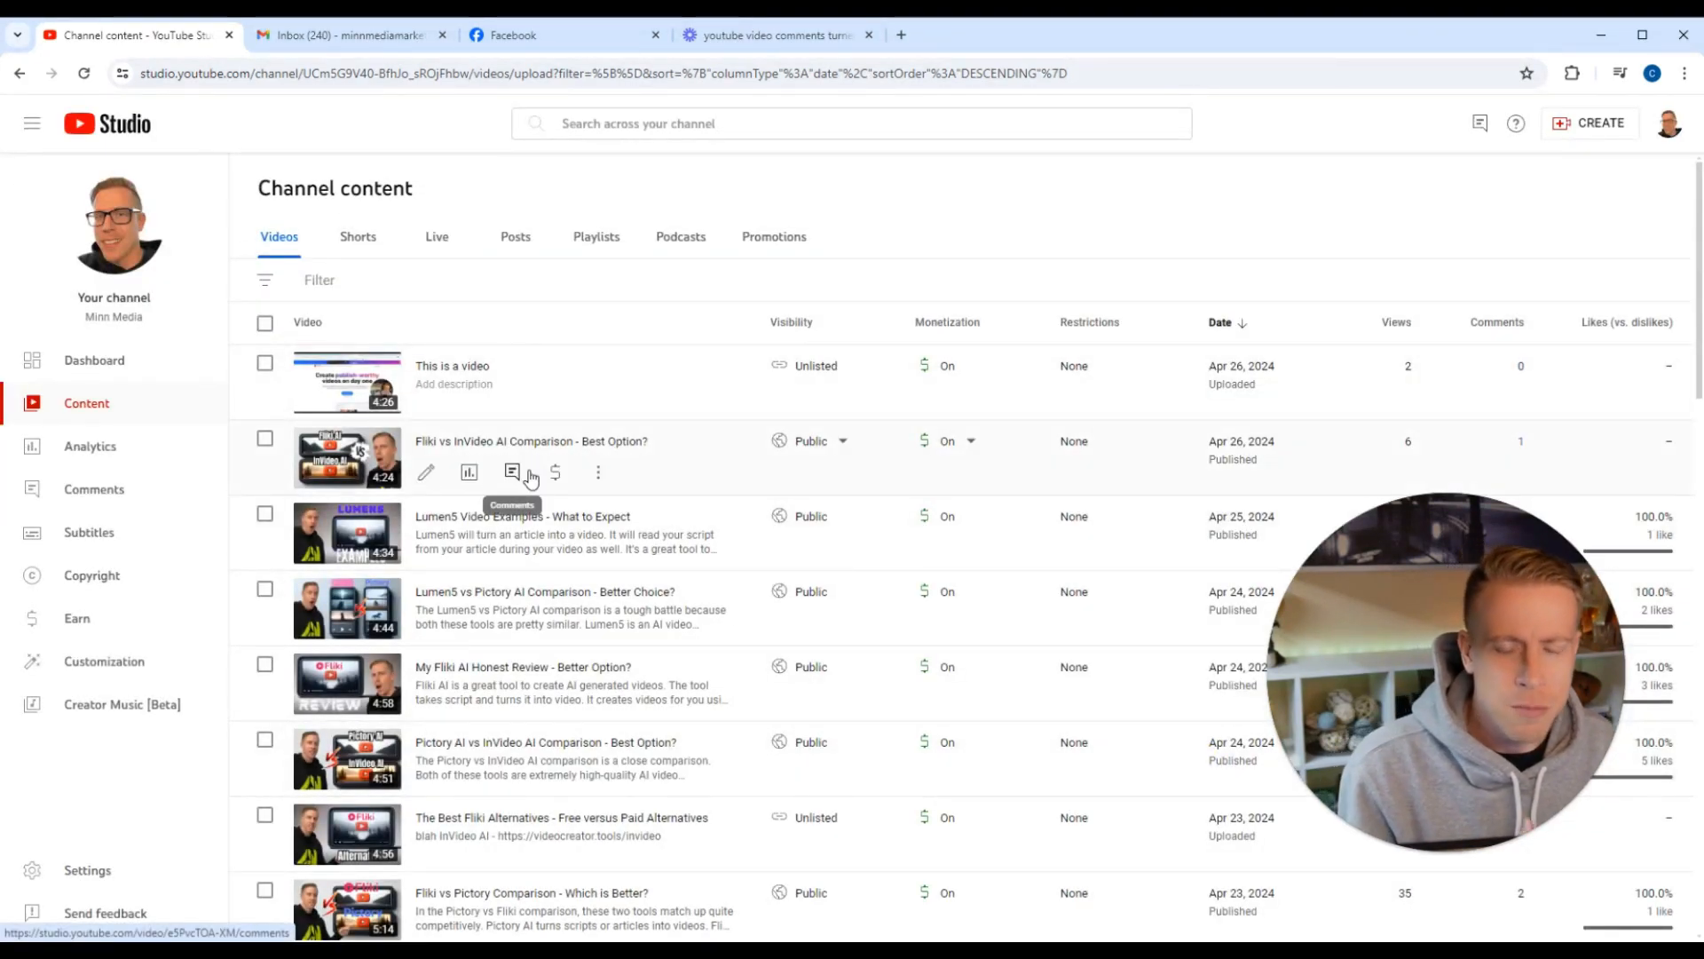
{"action": "mouse_move", "coordinate": [540, 476]}
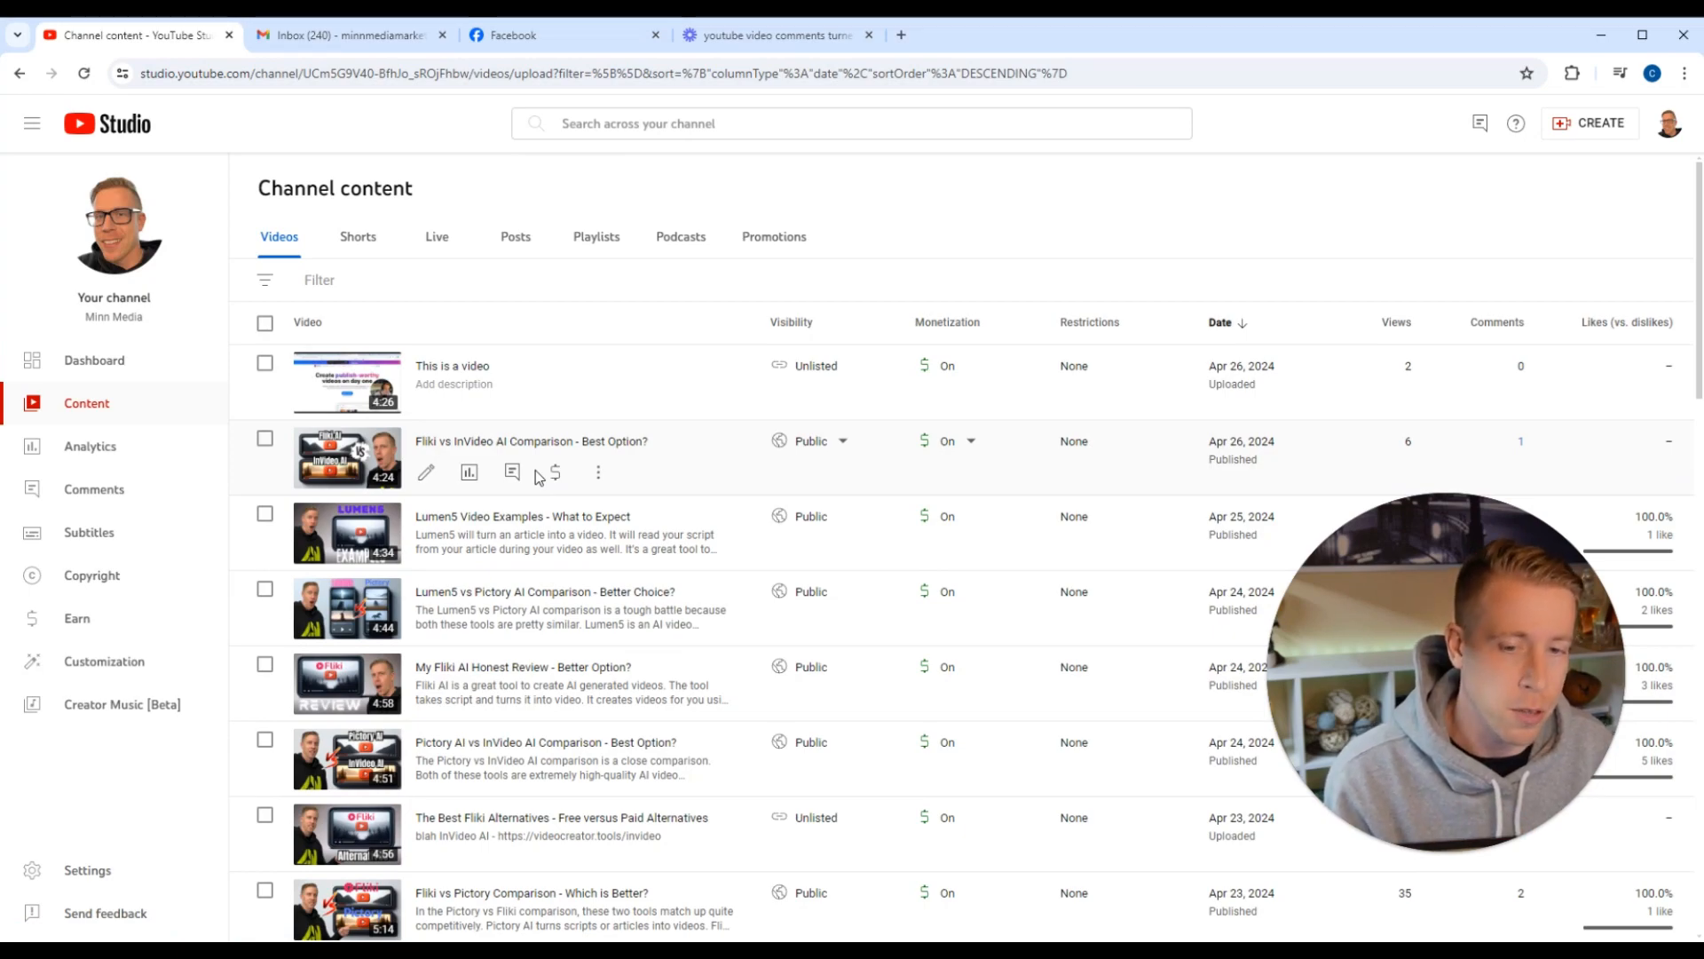
{"action": "mouse_move", "coordinate": [449, 380]}
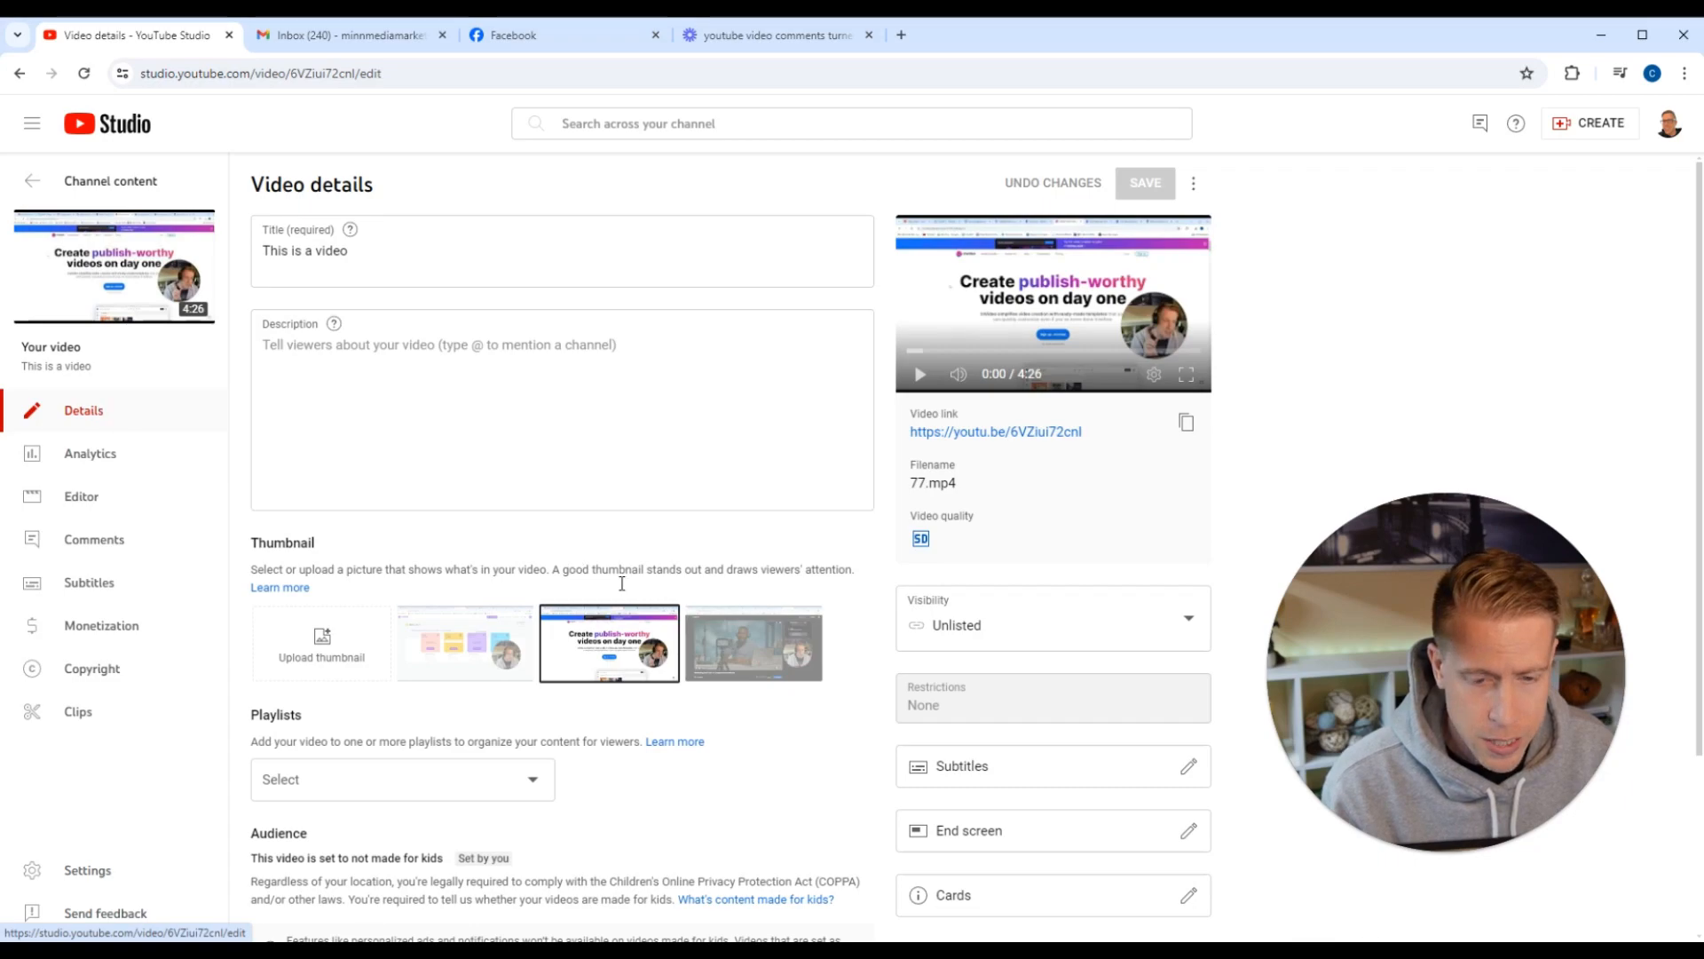
Reveal the remaining video settings and set Comments and ratings to On
{"action": "scroll", "scroll_direction": "down", "scroll_amount": 3}
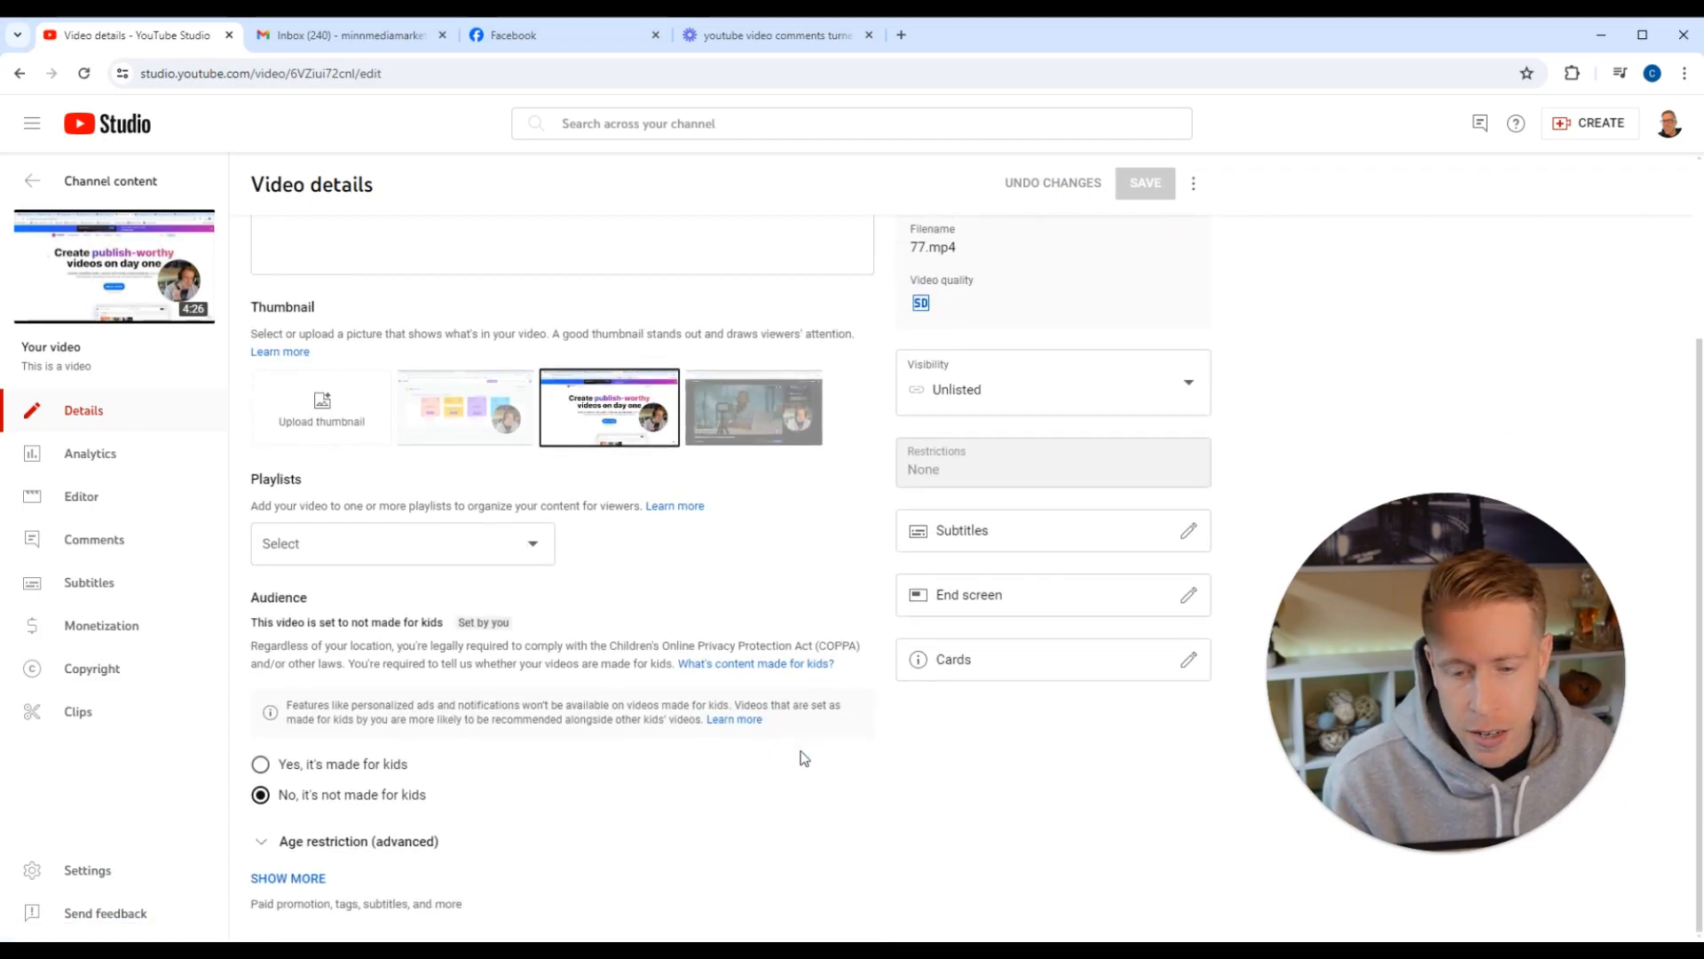
{"action": "mouse_move", "coordinate": [405, 733]}
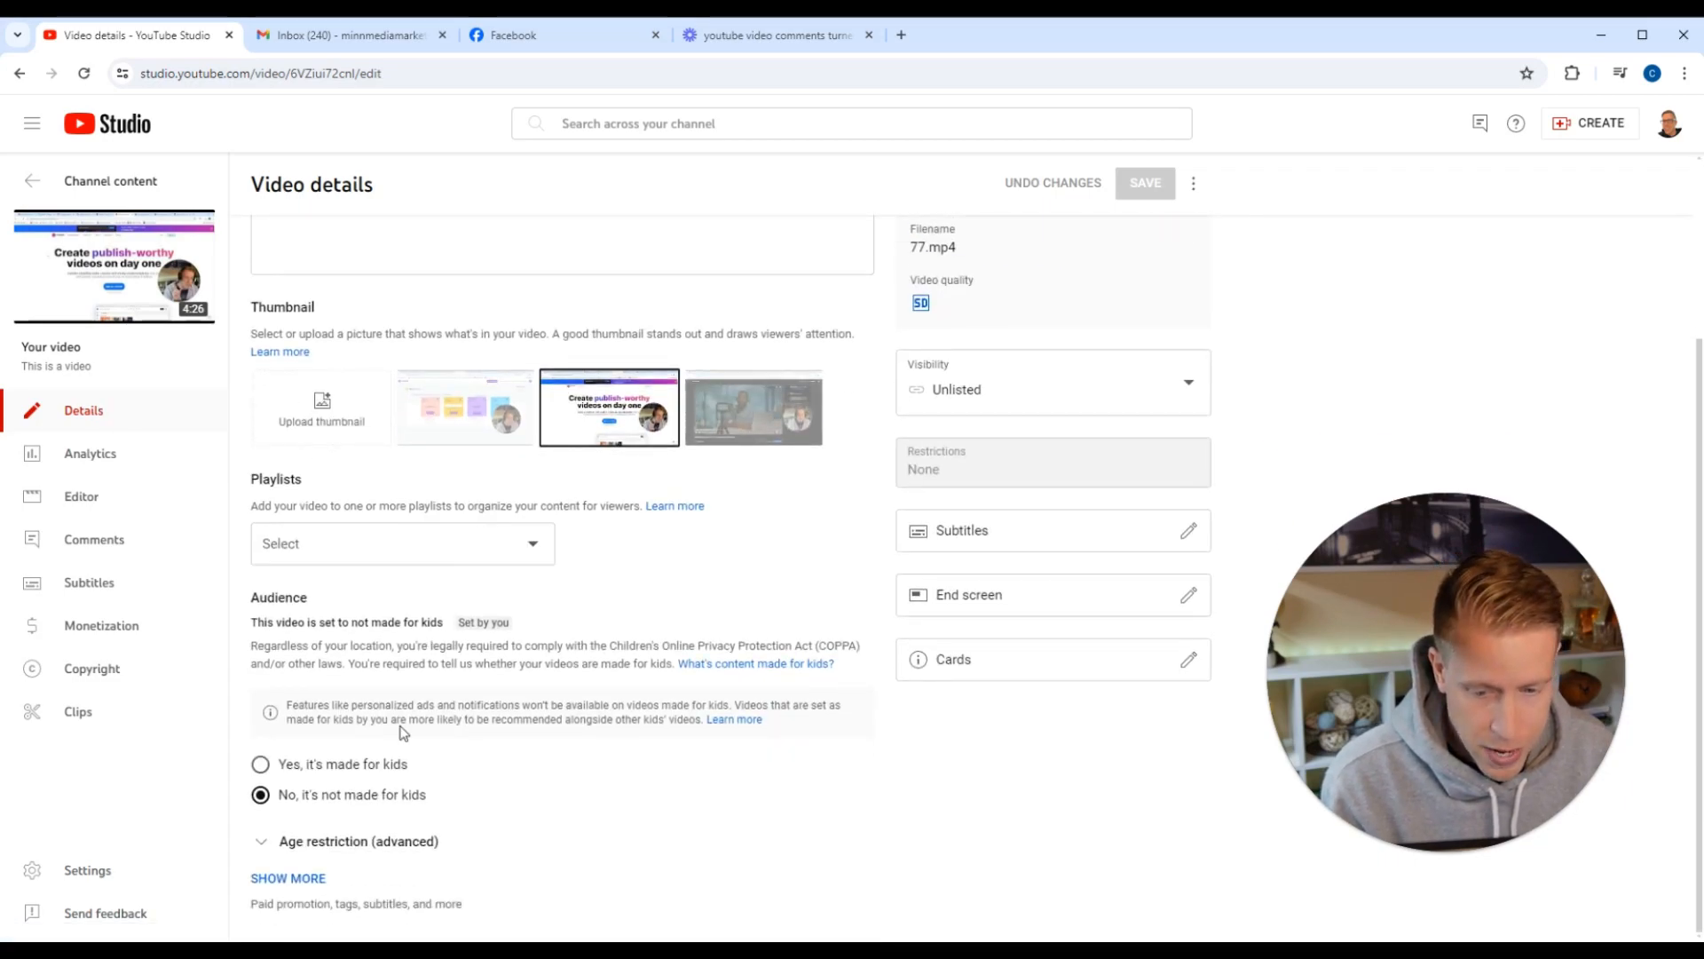
{"action": "left_click", "coordinate": [287, 878]}
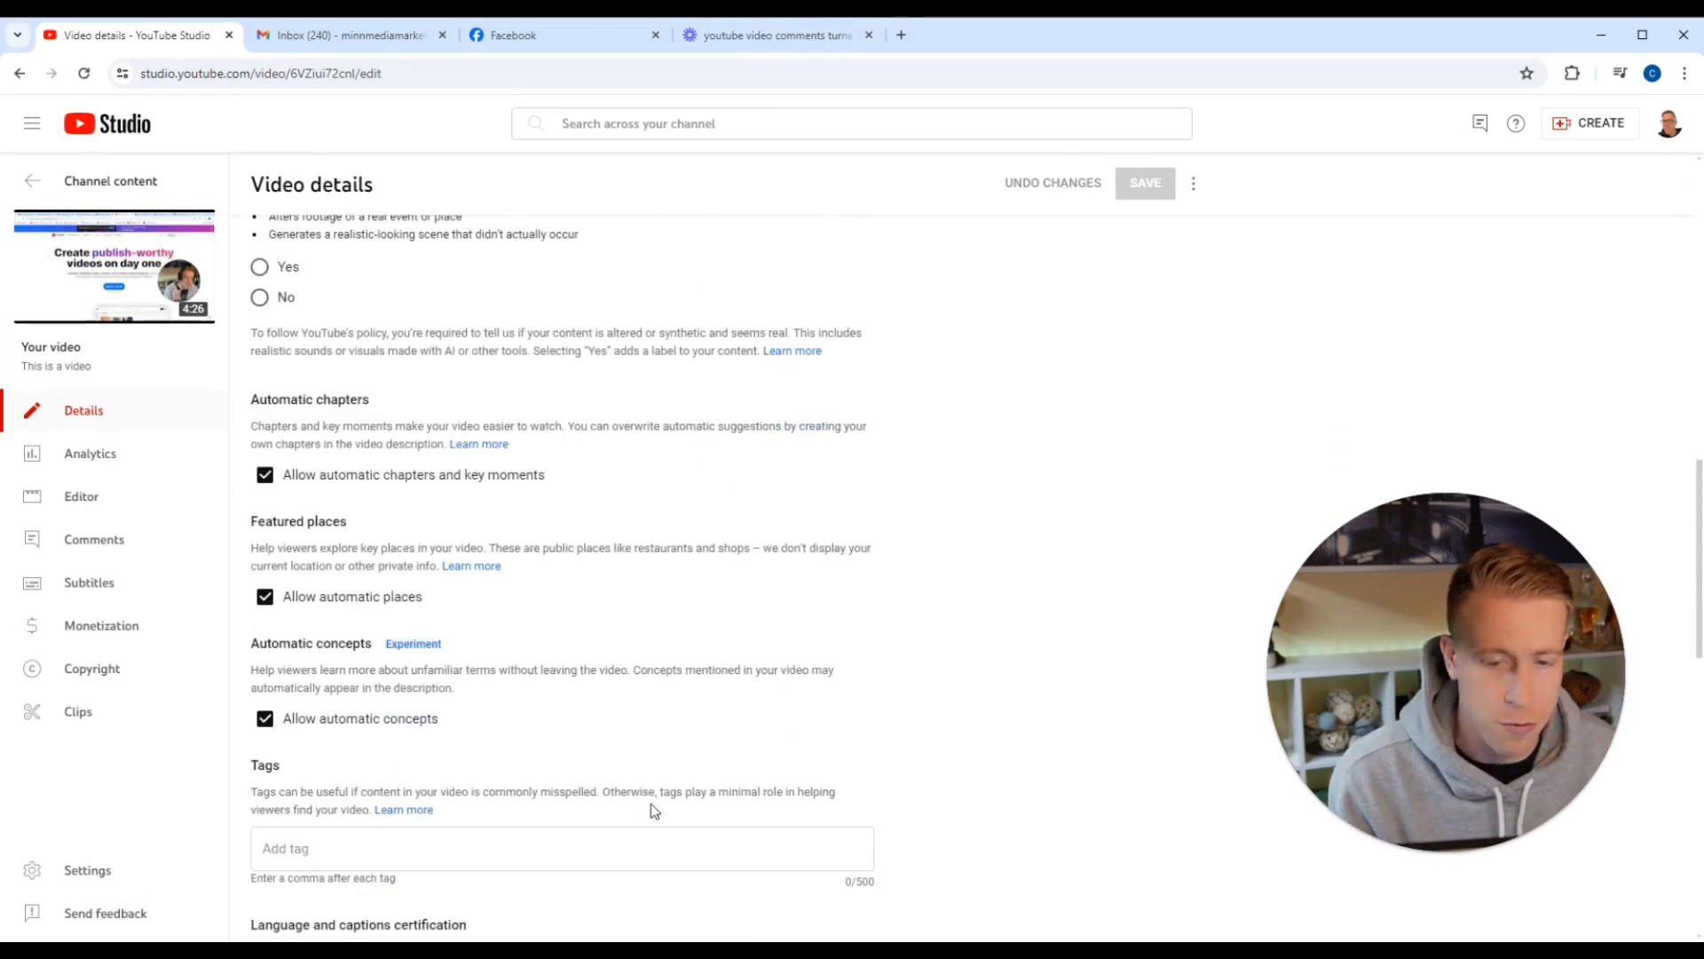
{"action": "scroll", "scroll_direction": "down", "scroll_amount": 3}
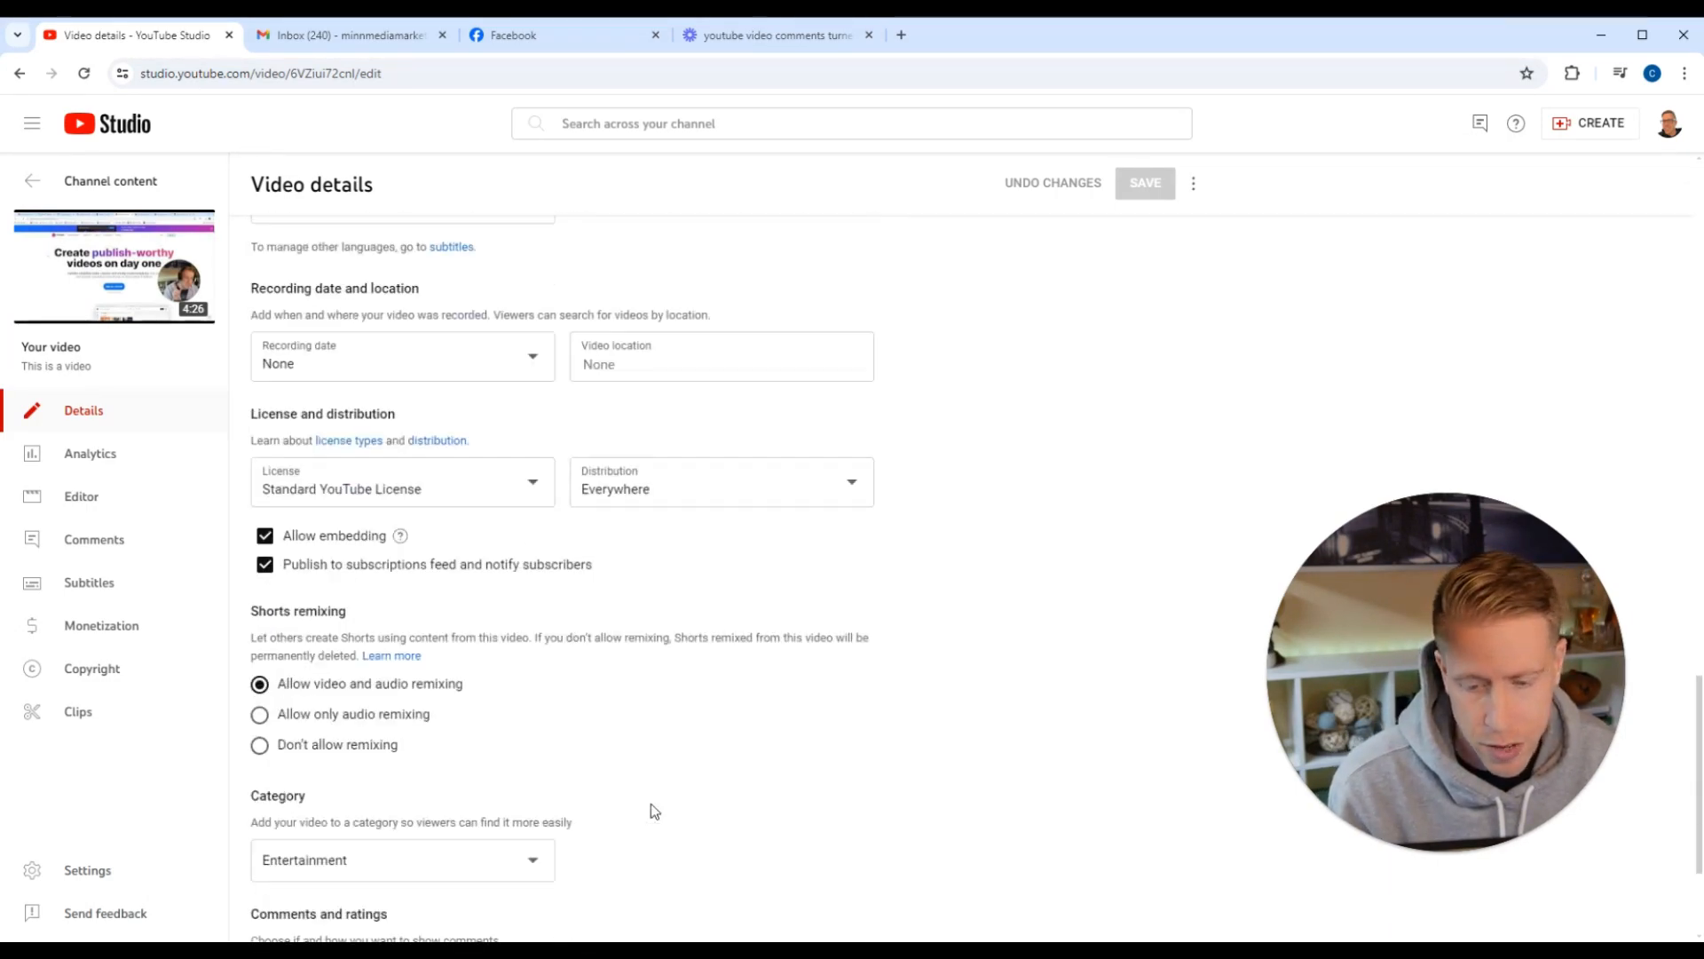
{"action": "scroll", "scroll_direction": "down", "scroll_amount": 3}
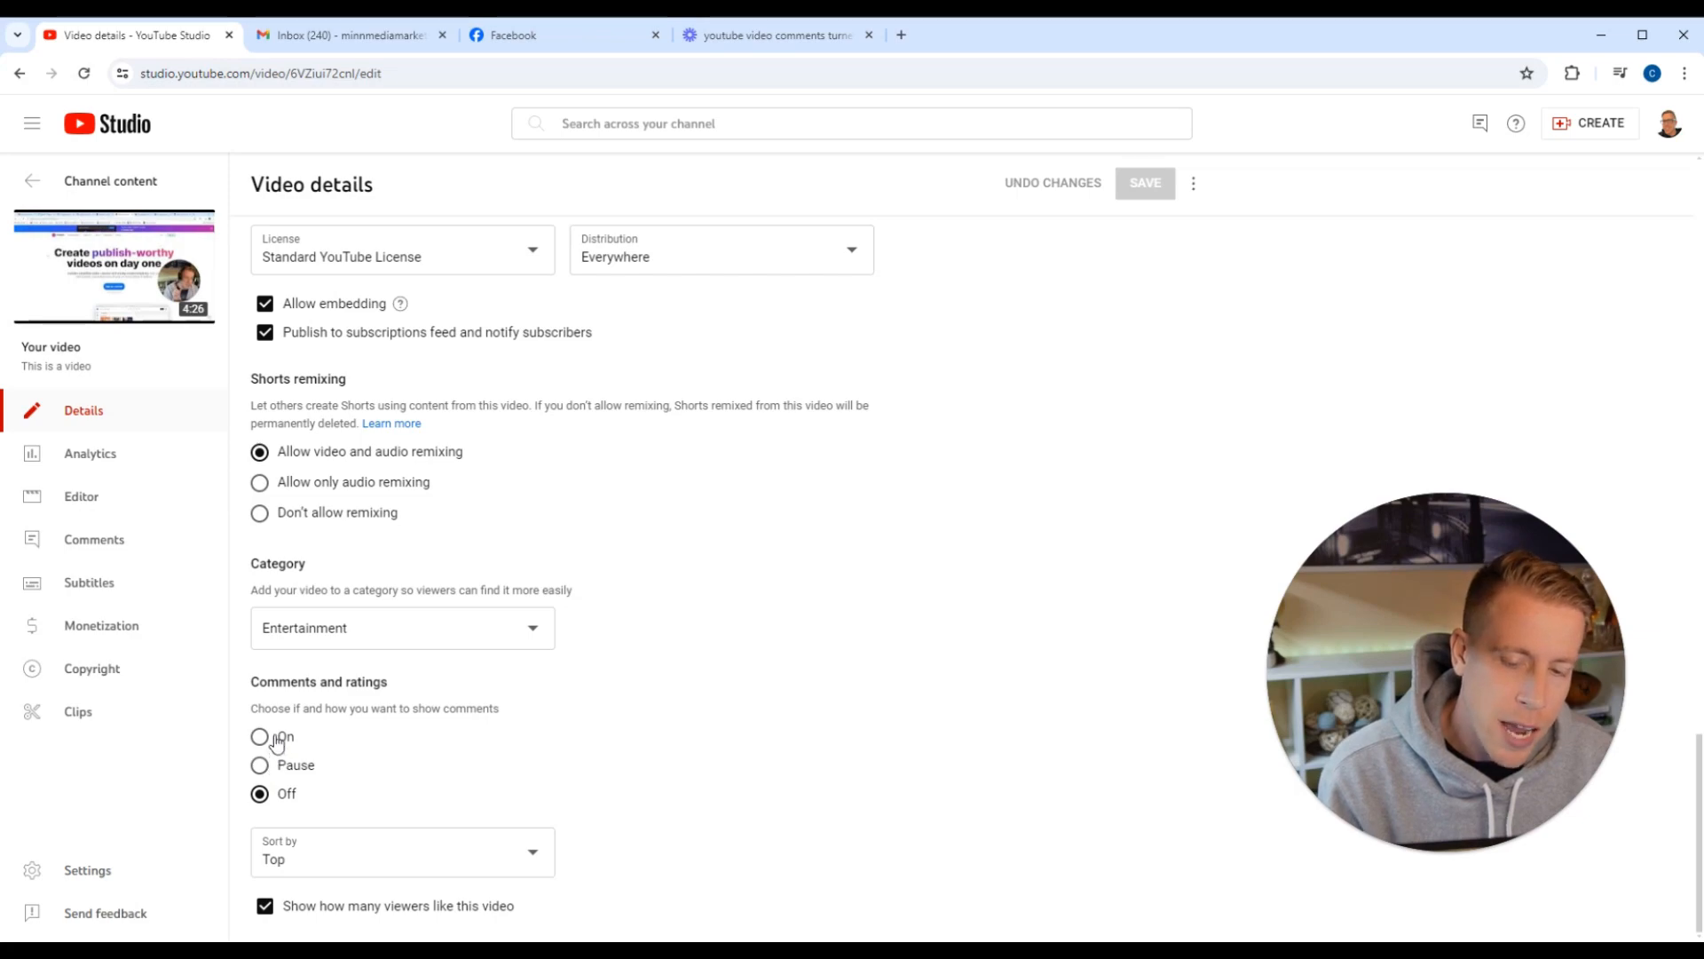
{"action": "left_click", "coordinate": [260, 737]}
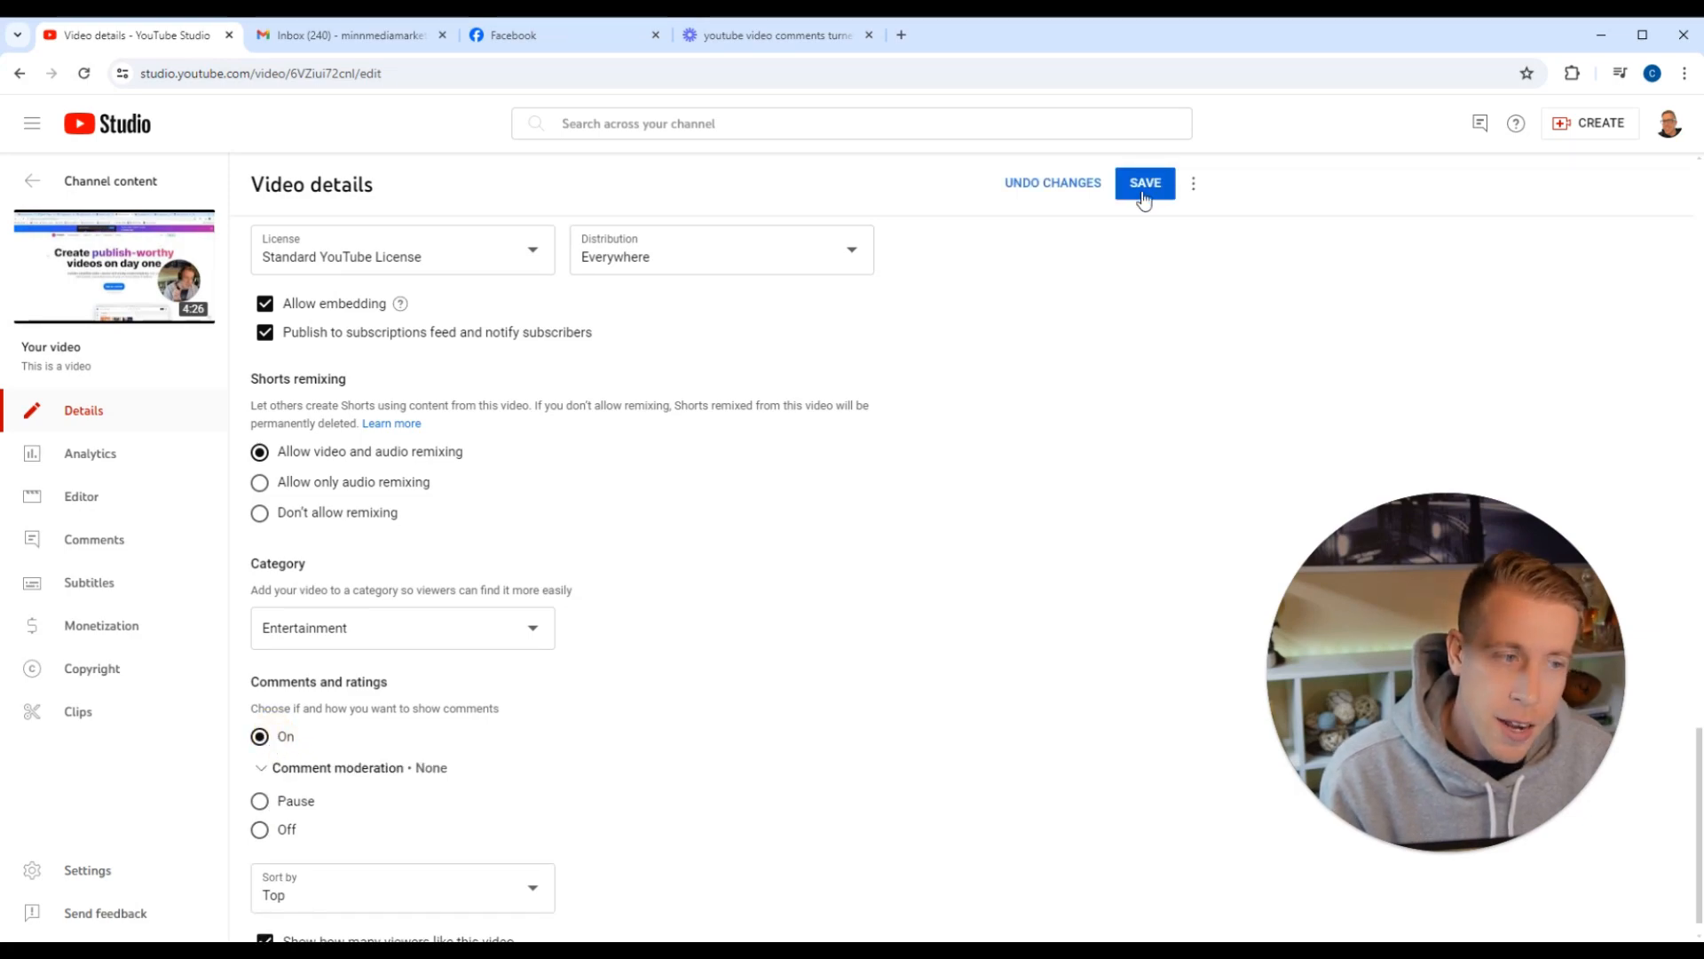
Save the video with comments On, saving again until 'Changes saved' appears
{"action": "left_click", "coordinate": [1145, 183]}
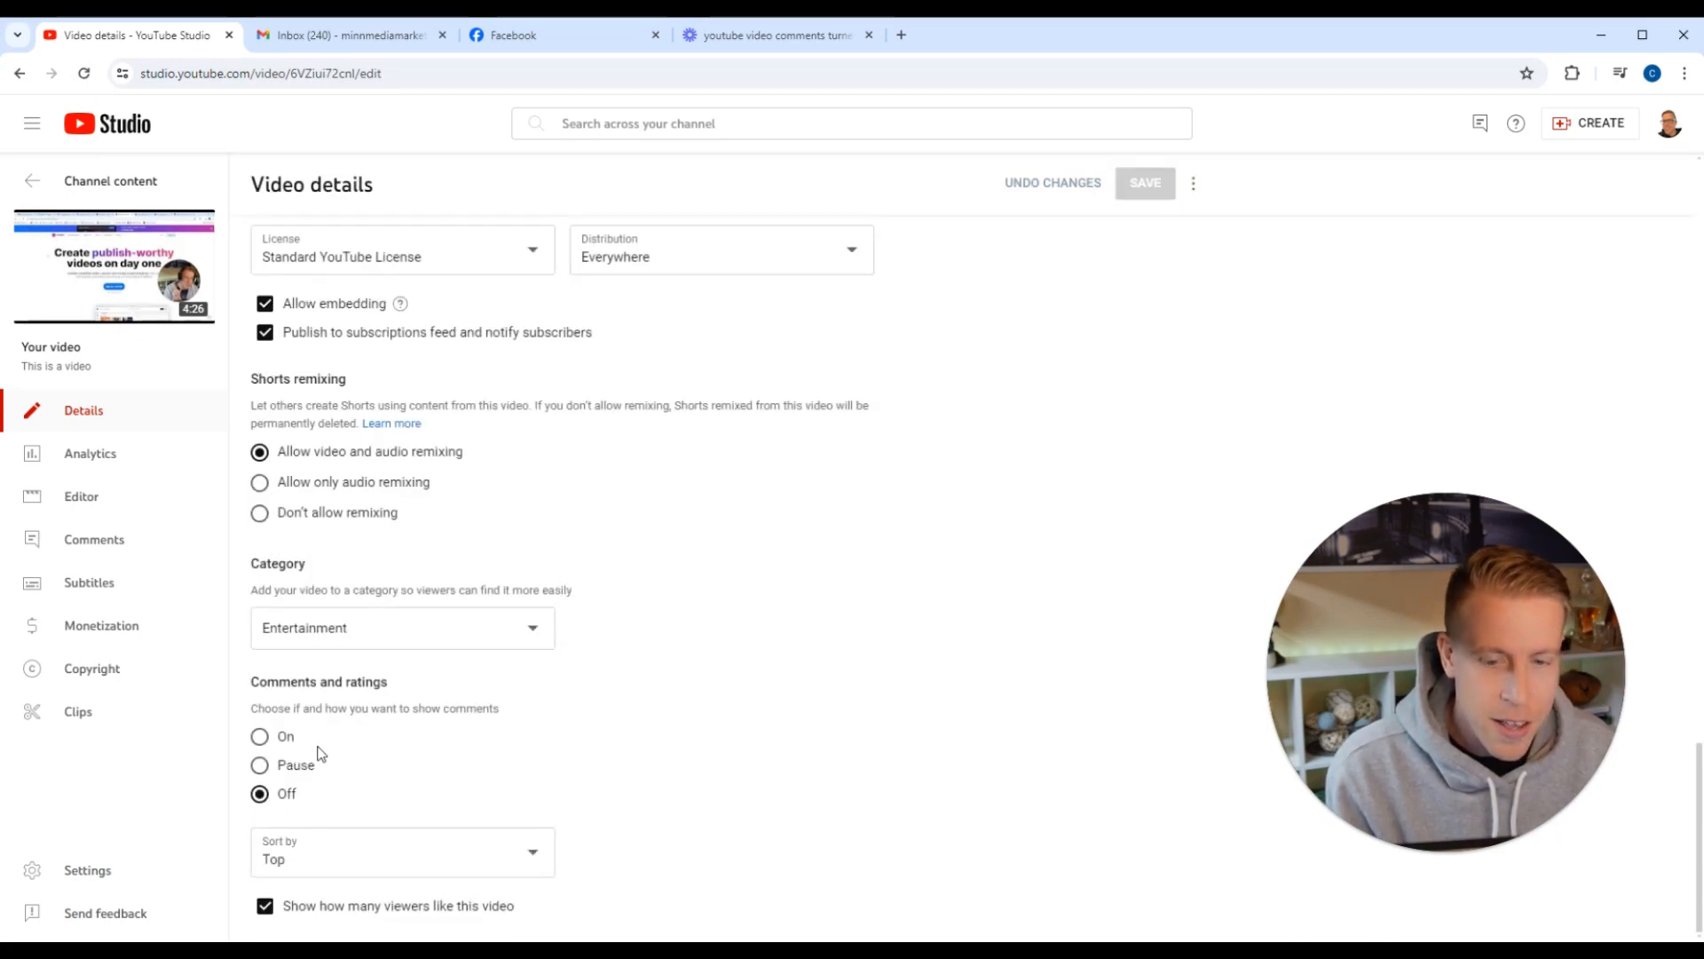
{"action": "left_click", "coordinate": [1140, 182]}
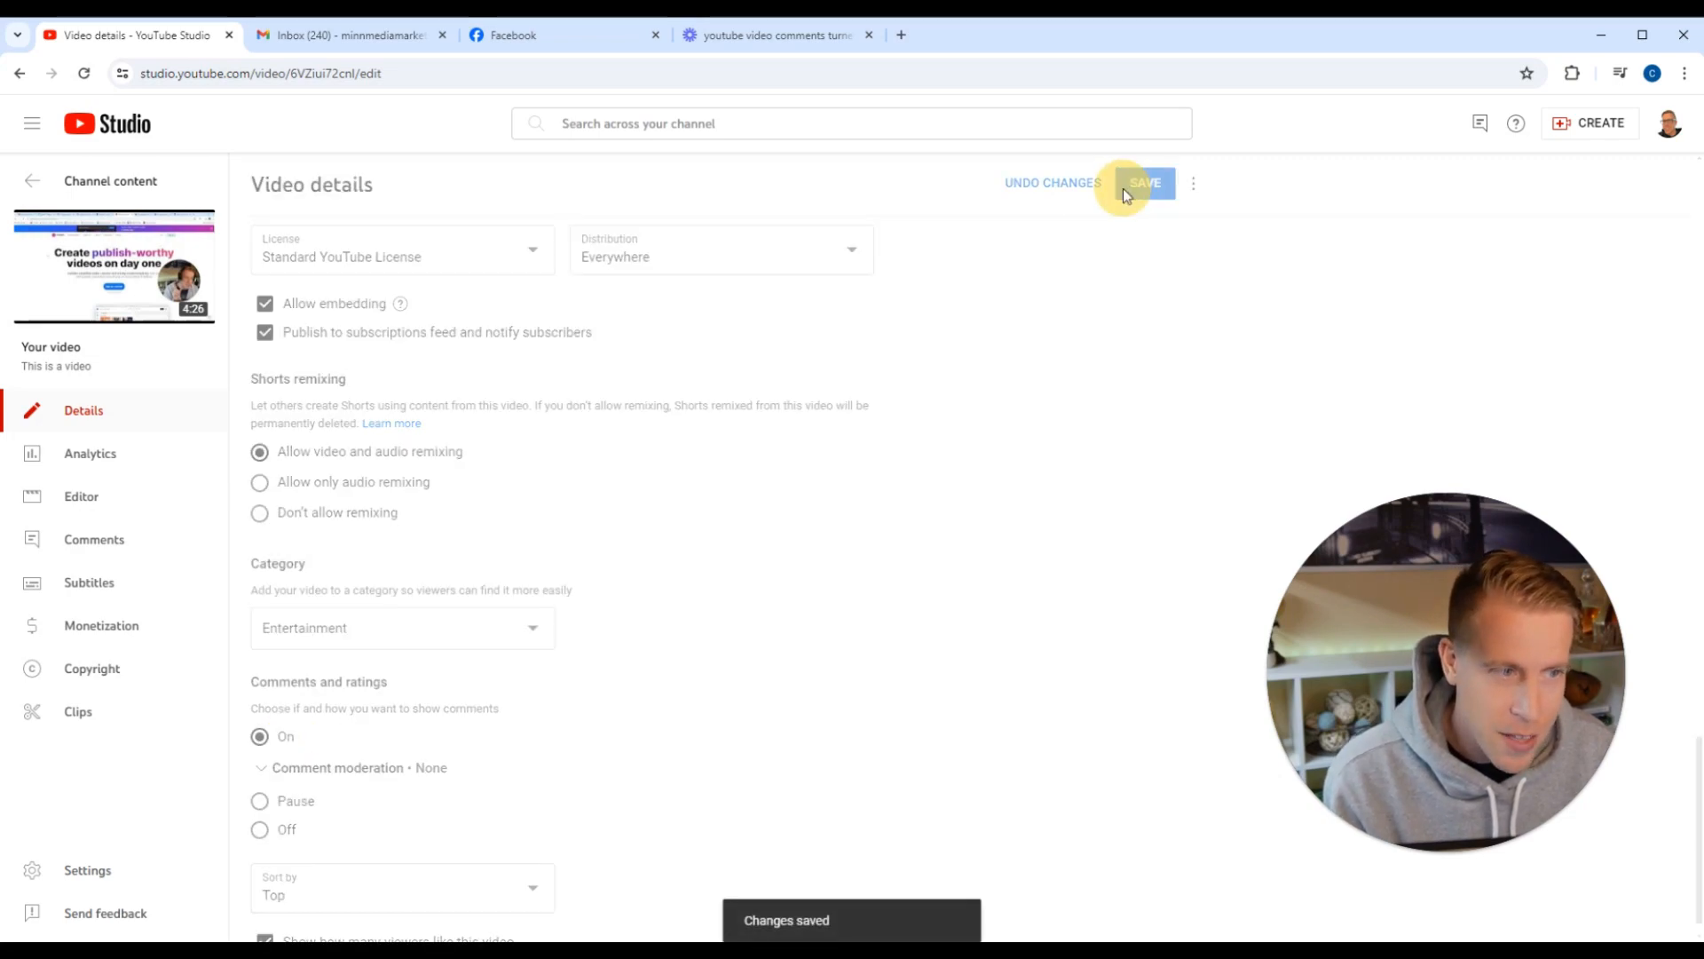